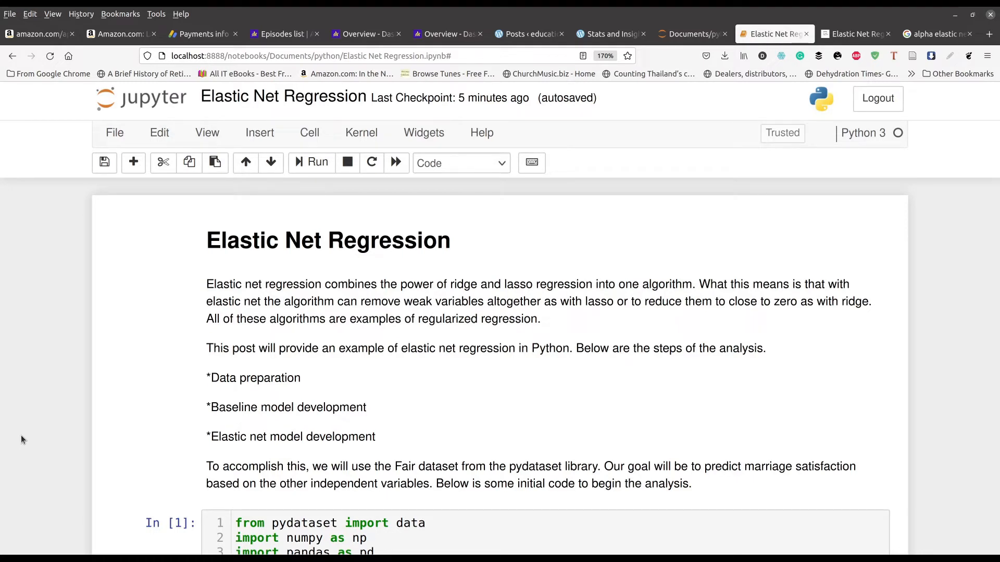
mouse_move(153, 421)
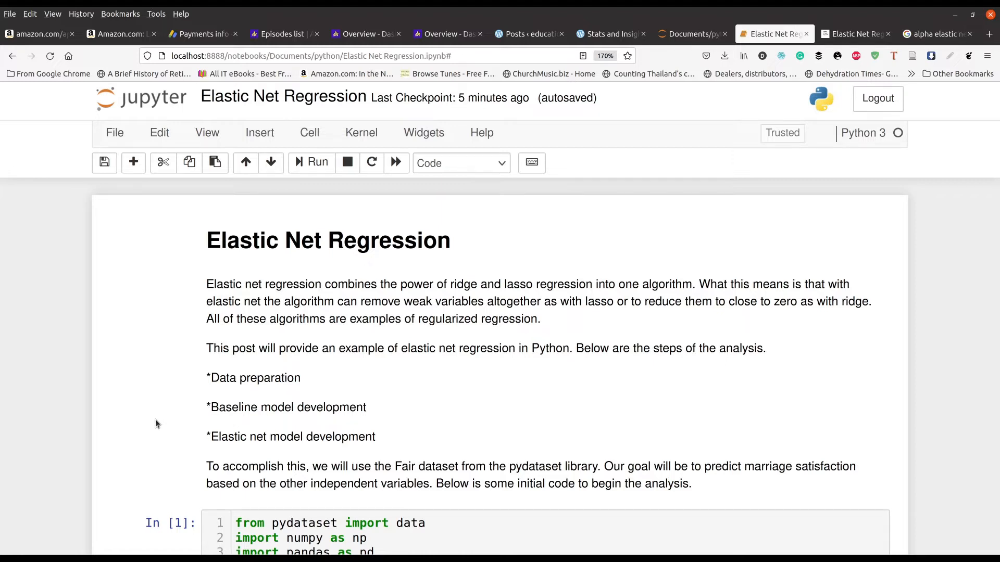
mouse_move(61, 492)
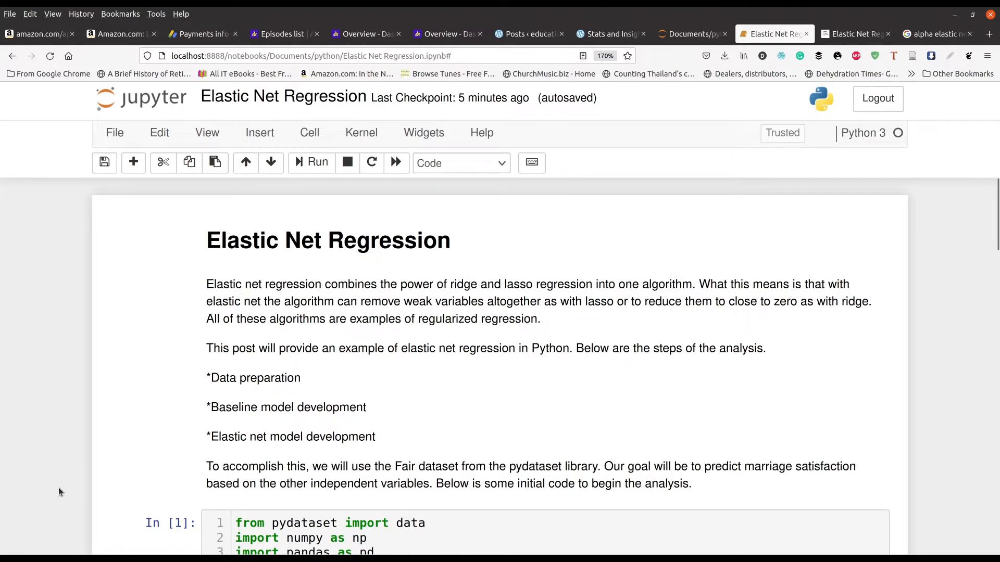
Step: Load the Fair dataset with df=pd.DataFrame(data('Fair')) and run it to show 601 rows by 9 columns
scroll("down", 3)
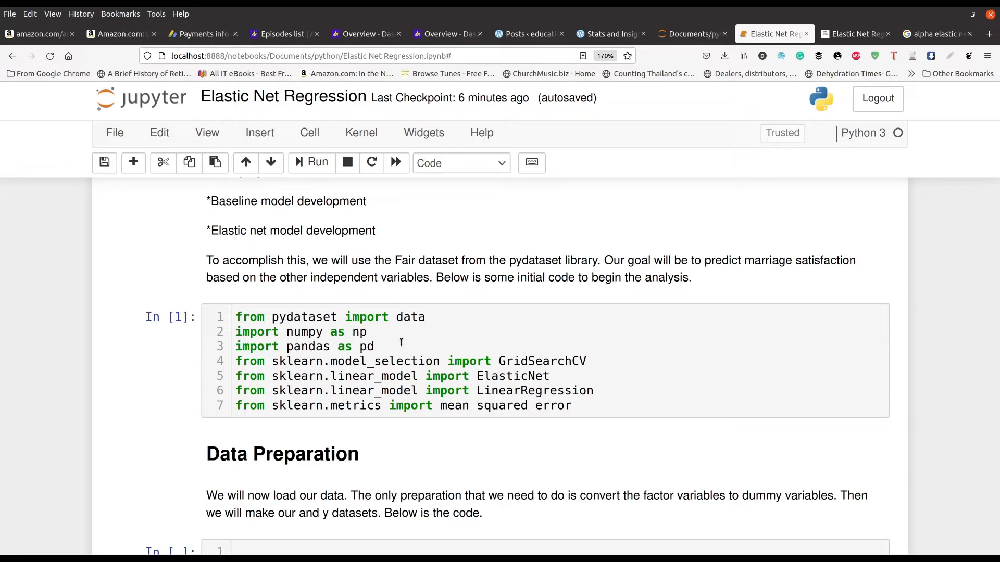
mouse_move(417, 358)
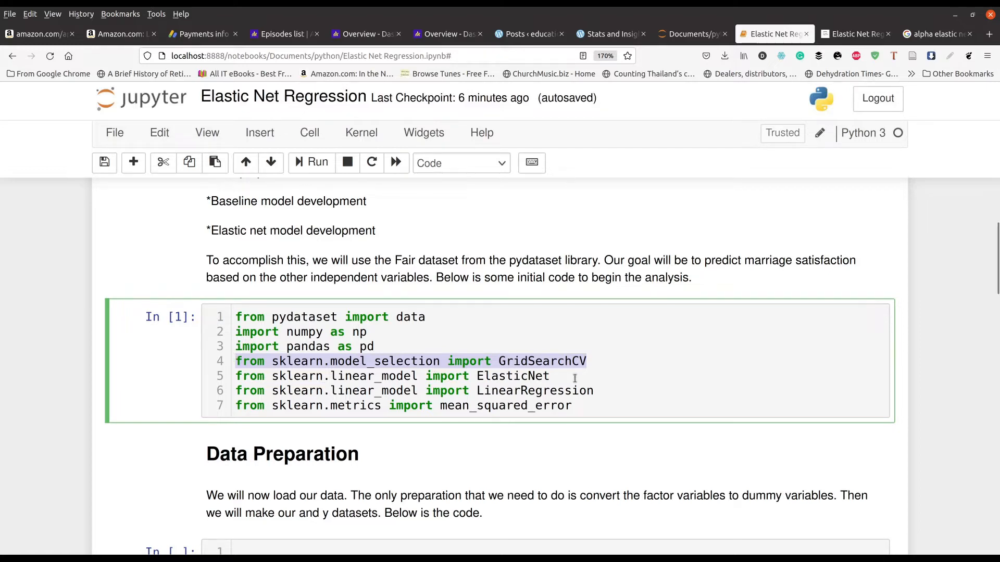
mouse_move(566, 379)
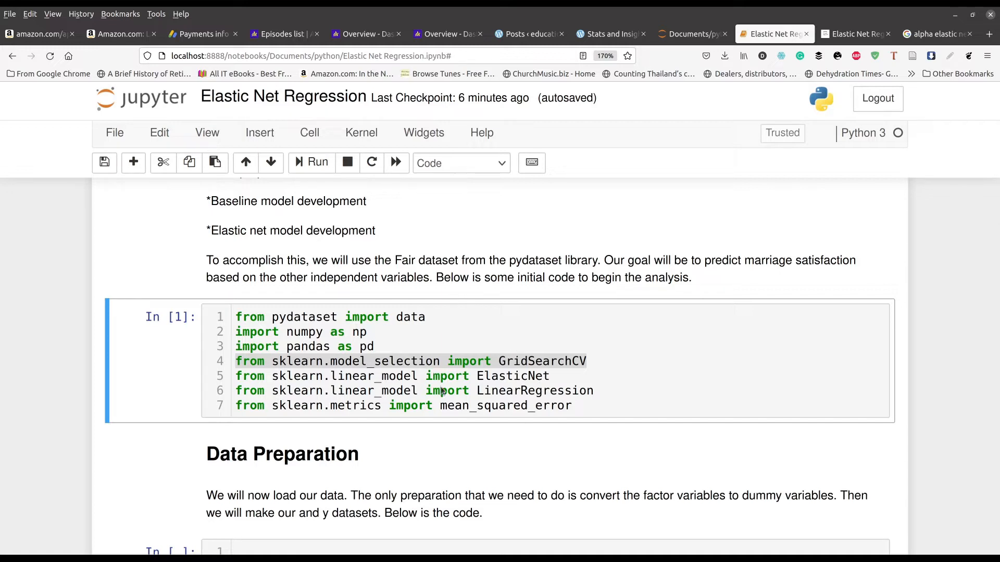
mouse_move(328, 411)
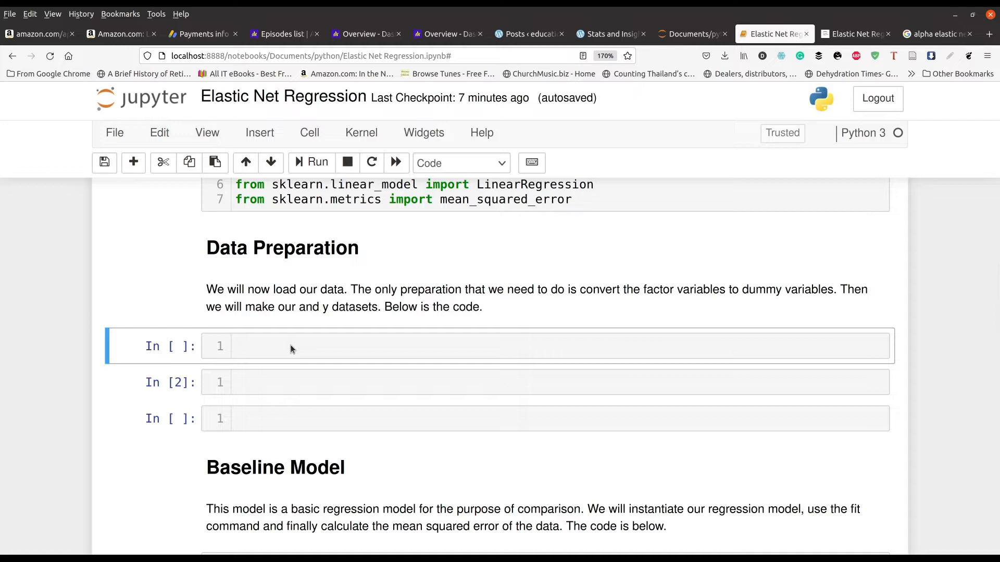
mouse_move(225, 386)
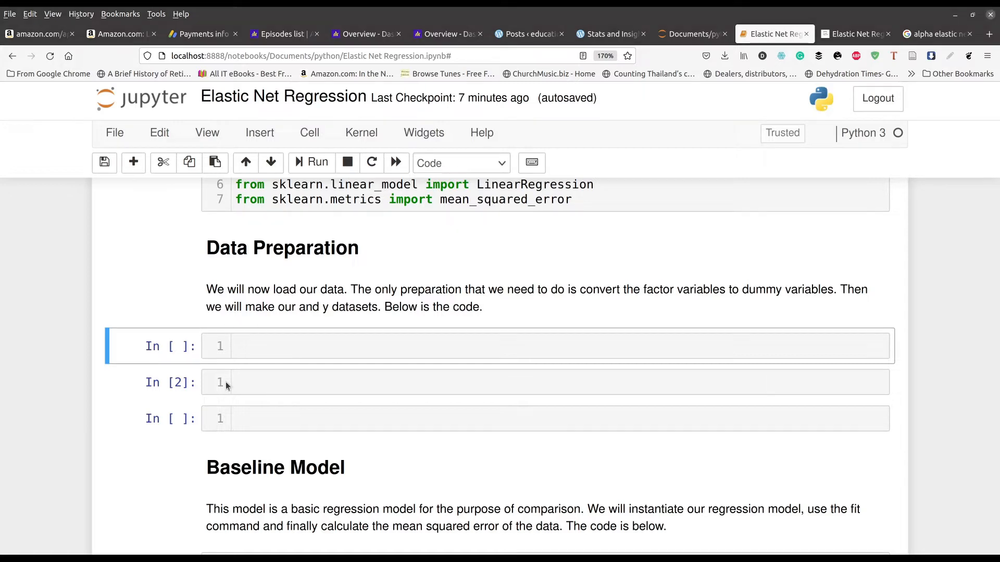
mouse_move(192, 447)
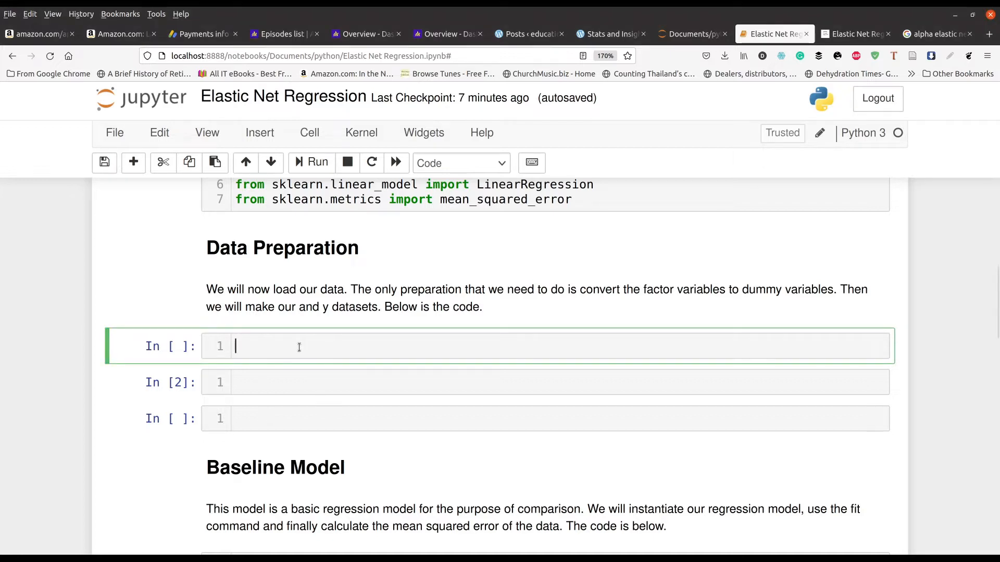
type("df=pd.DataFrame(data('Fair'))")
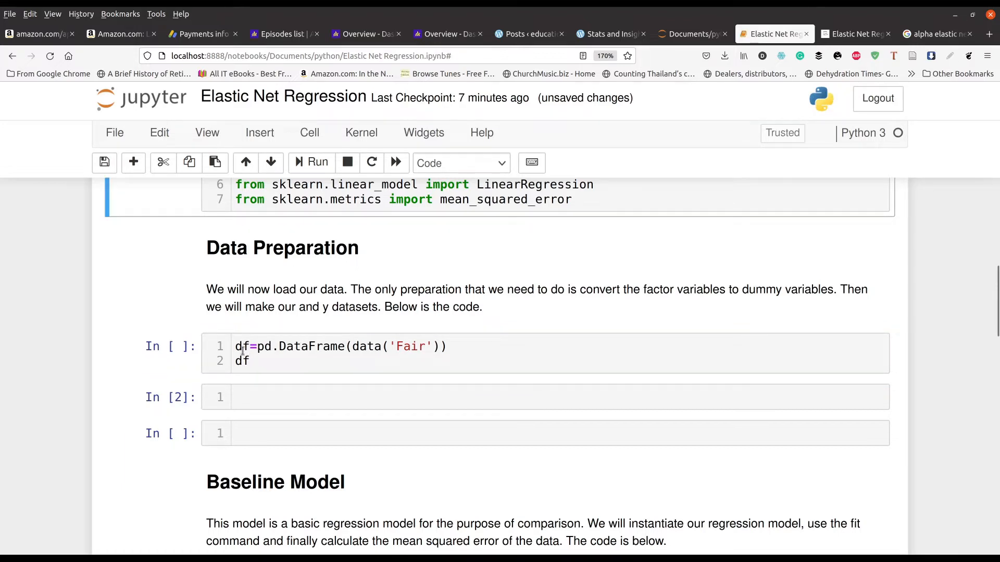
left_click(317, 162)
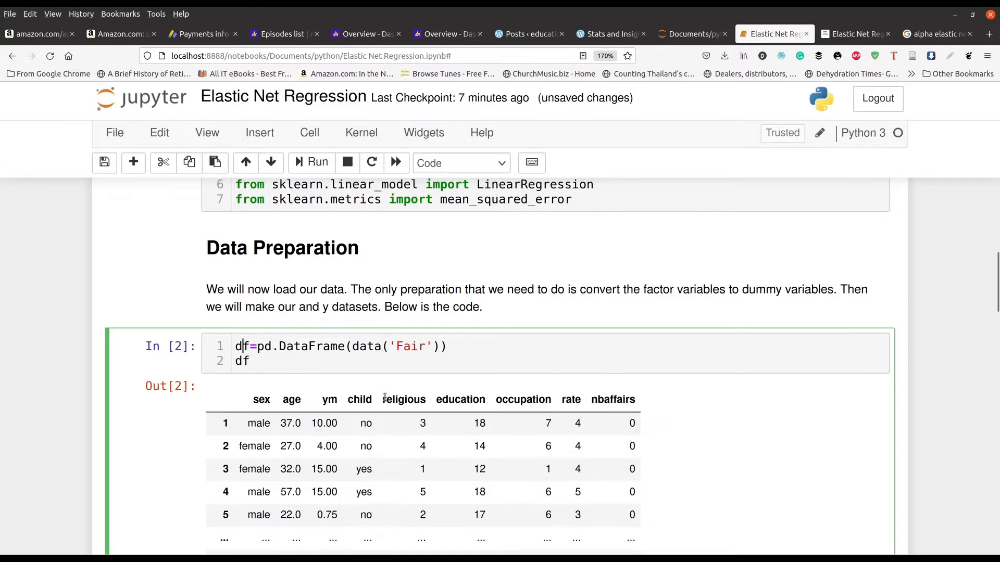
scroll("down", 3)
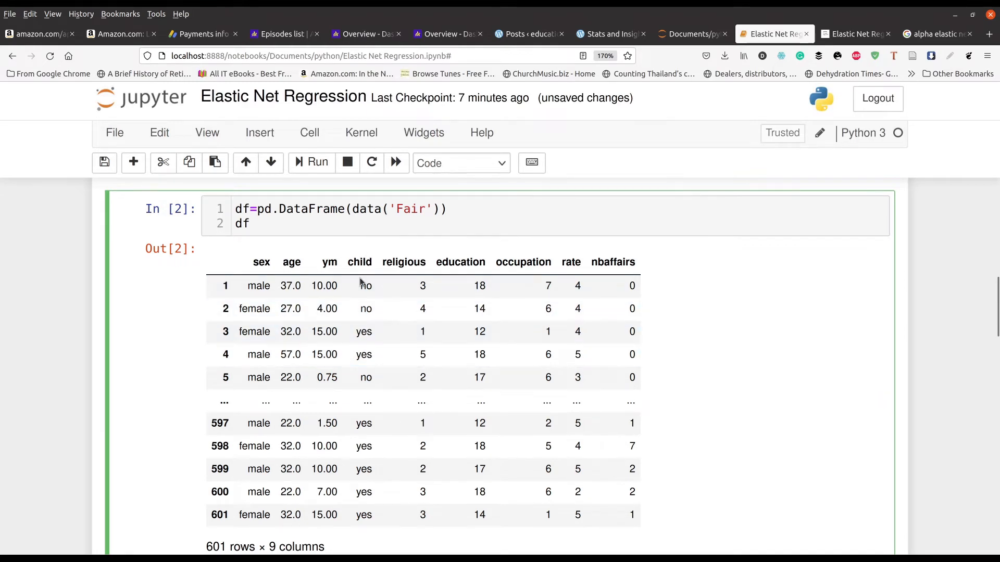
mouse_move(354, 321)
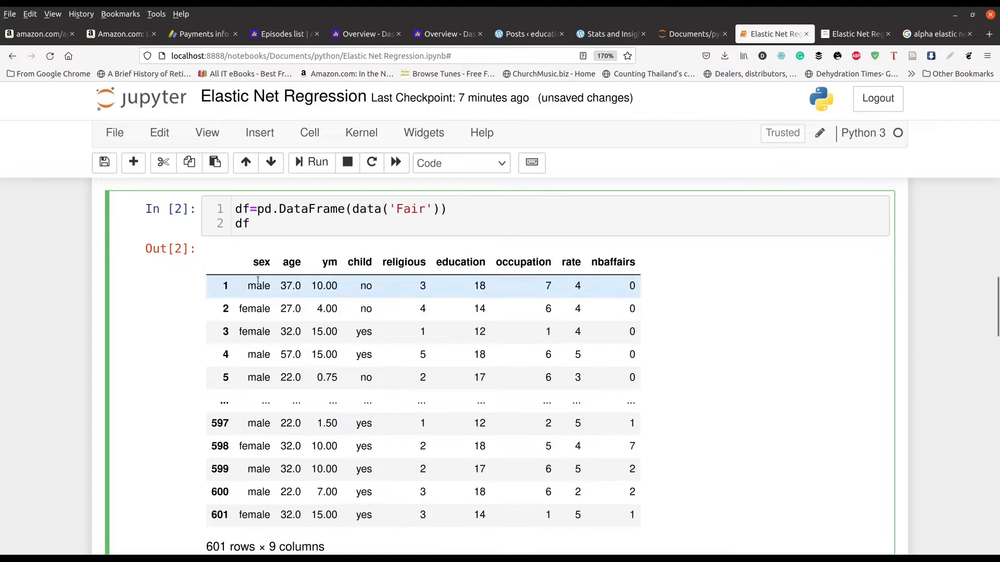
Step: Redisplay df to confirm sex and child now appear as 0/1 integer columns
scroll("down", 3)
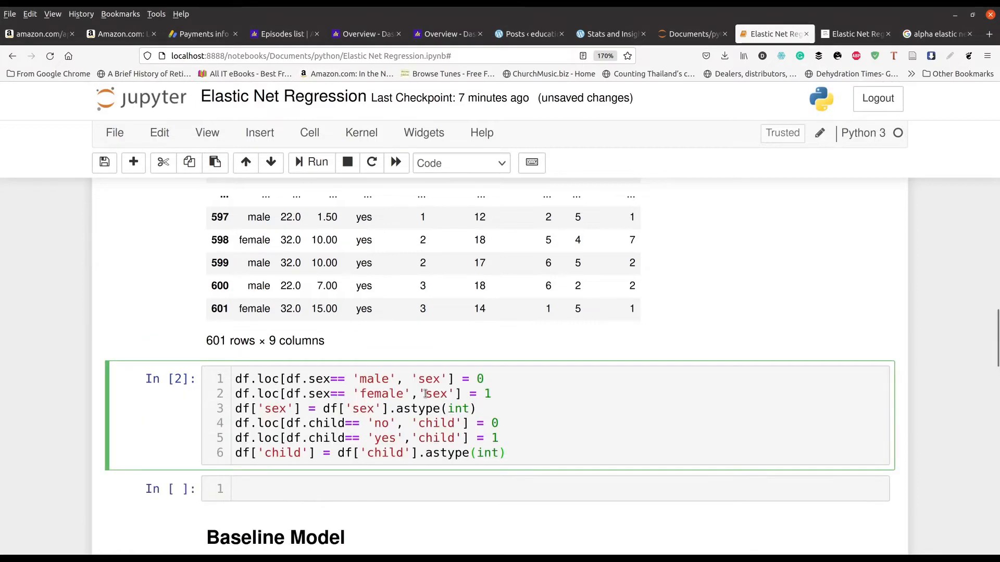
mouse_move(271, 400)
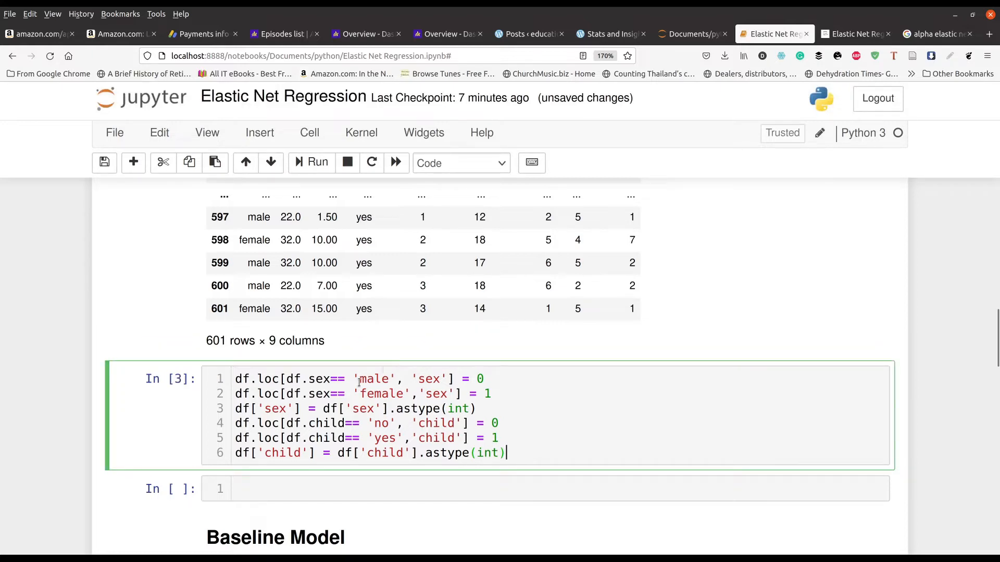
type("df")
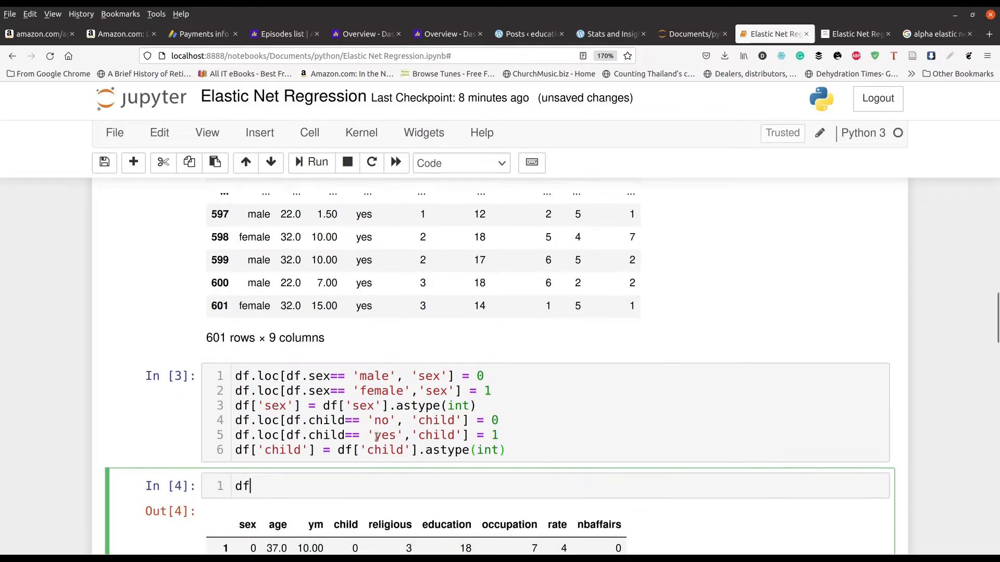
scroll("down", 3)
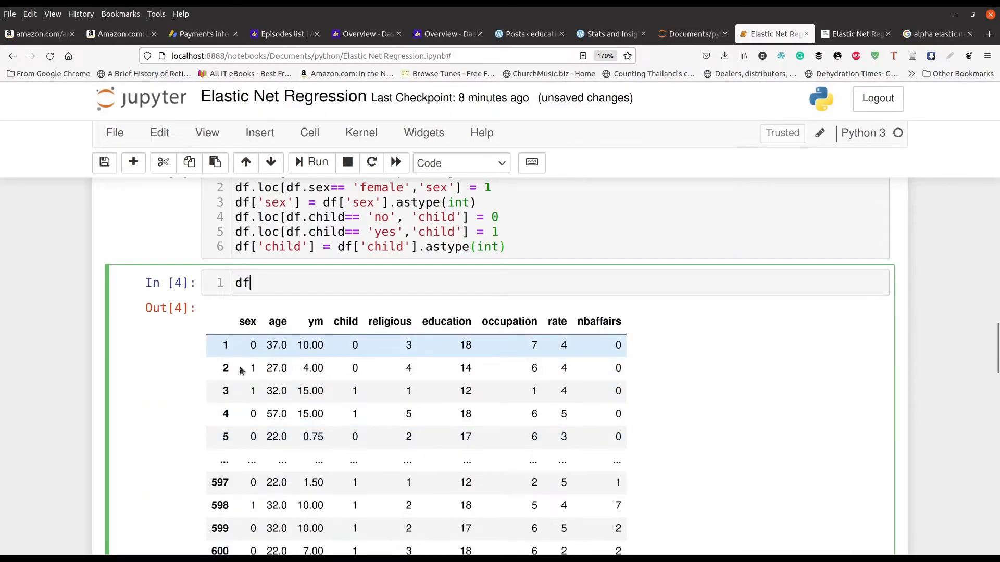
mouse_move(347, 365)
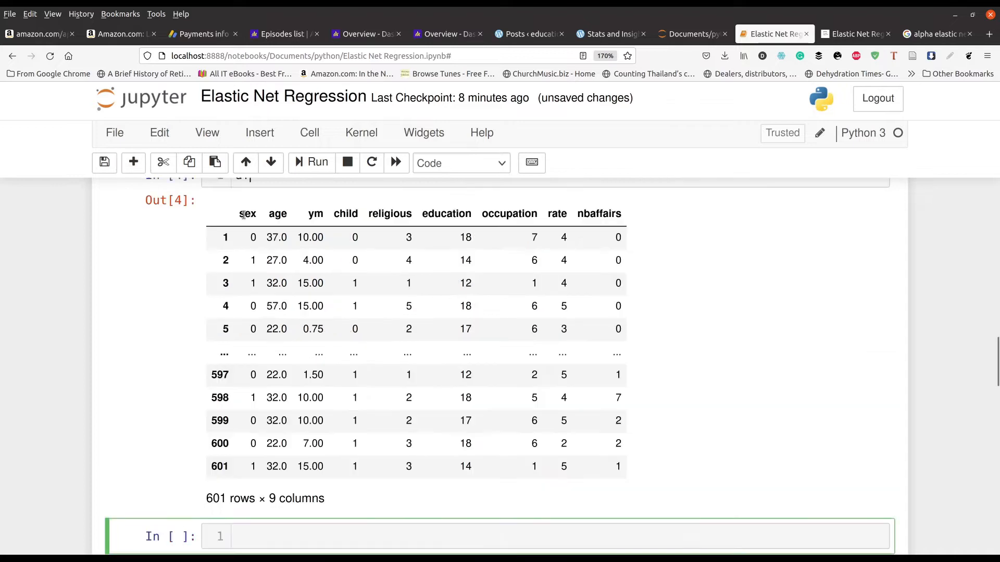
Step: Define X from religious, age, sex, ym, education, occupation, nbaffairs and y as rate, then run it
scroll("down", 3)
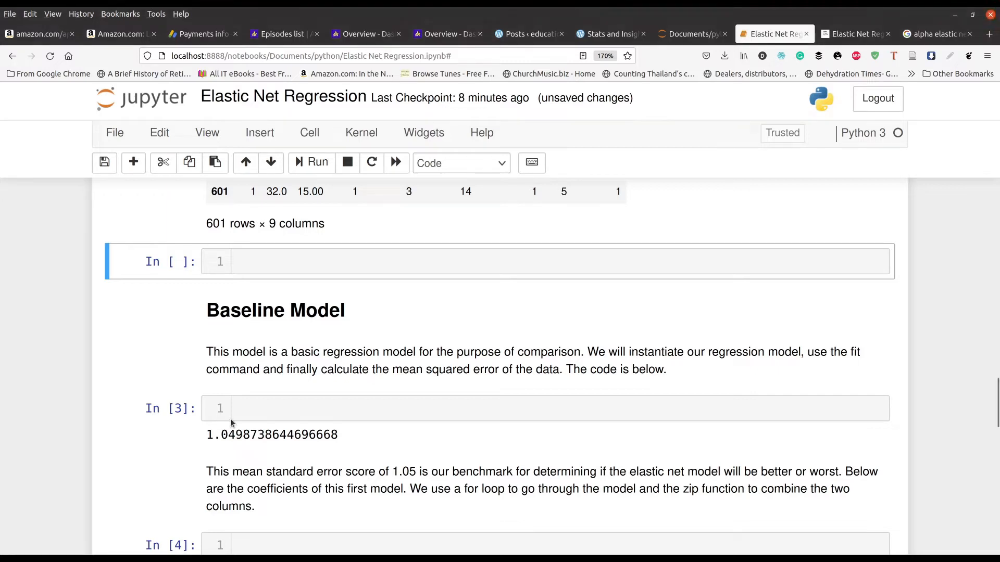
left_click(270, 261)
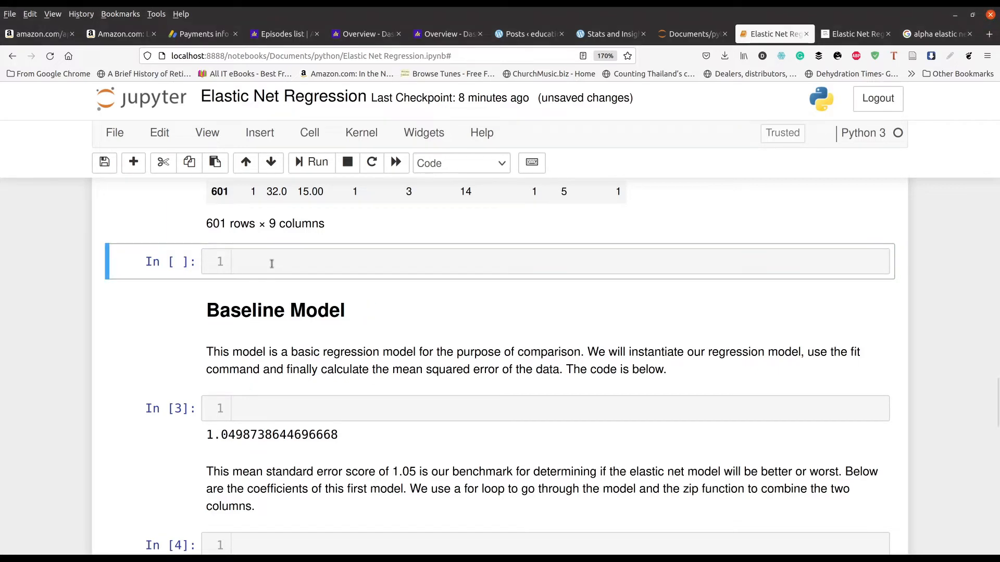
type("X=df[['religious','age','sex','ym','education','occupation','nbaffairs']]")
type("y=df['rate']")
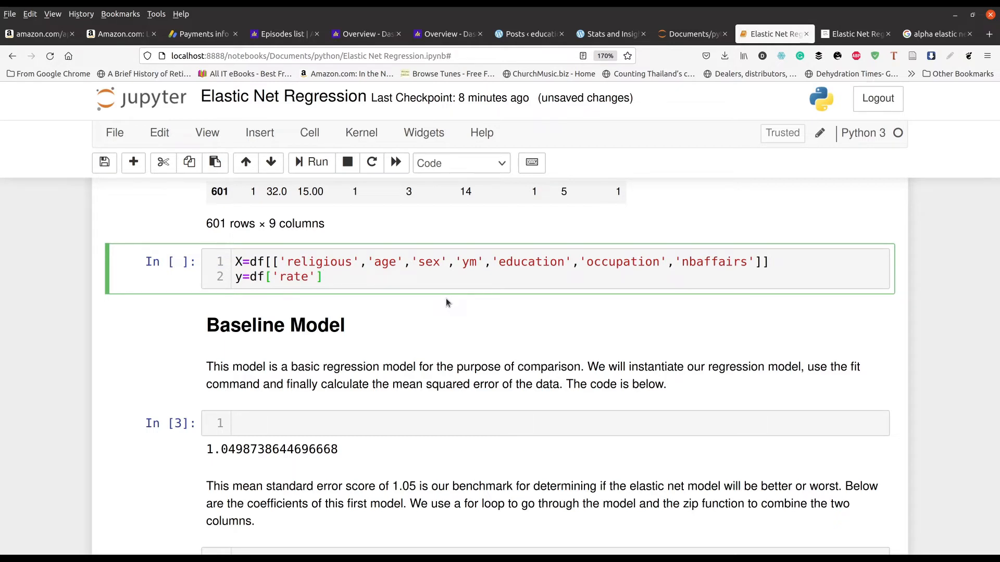
left_click(317, 162)
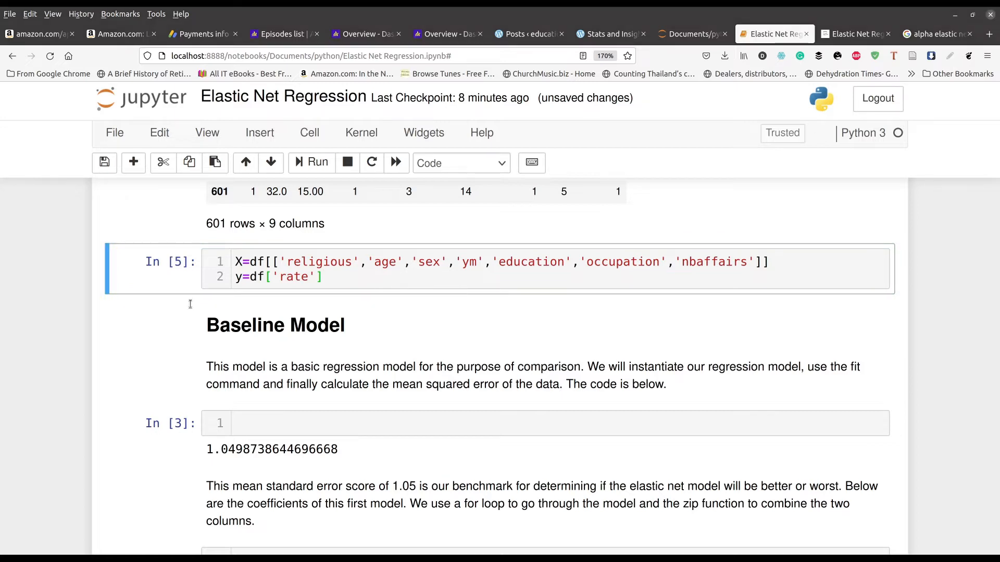
mouse_move(196, 348)
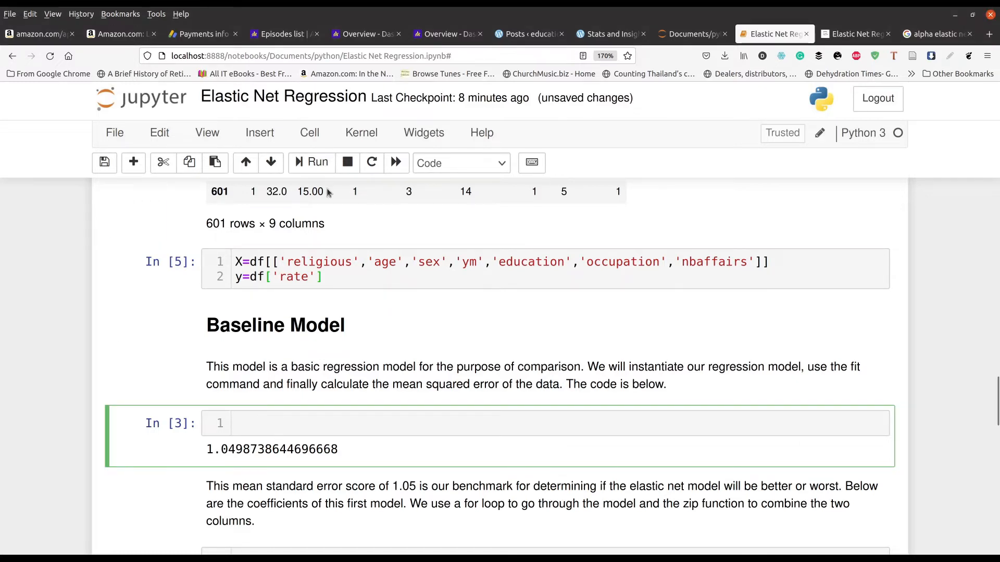
left_click(310, 132)
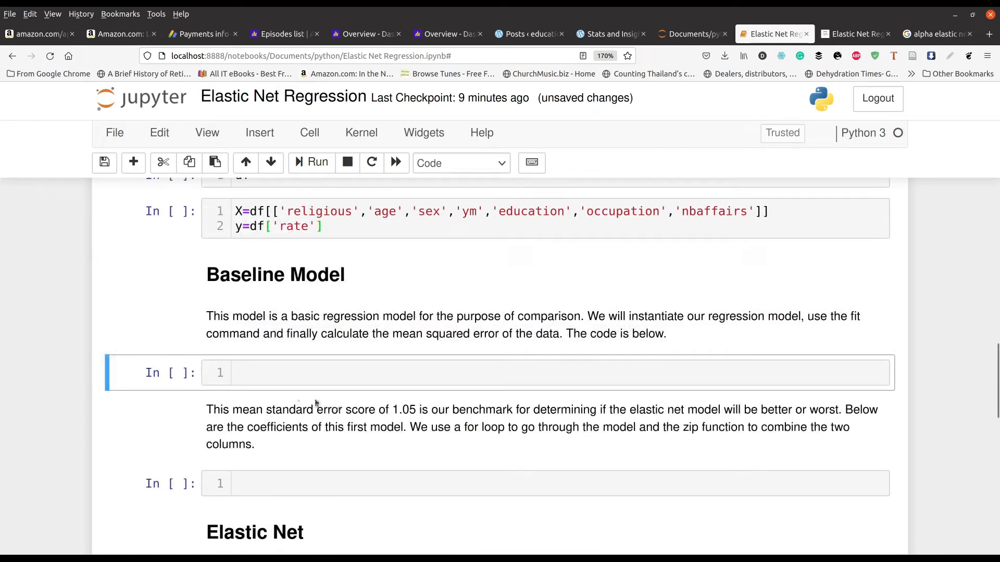
Step: Fit regression=LinearRegression() on X and y and print its mean squared error of about 1.05
type("regression=LinearRegression()")
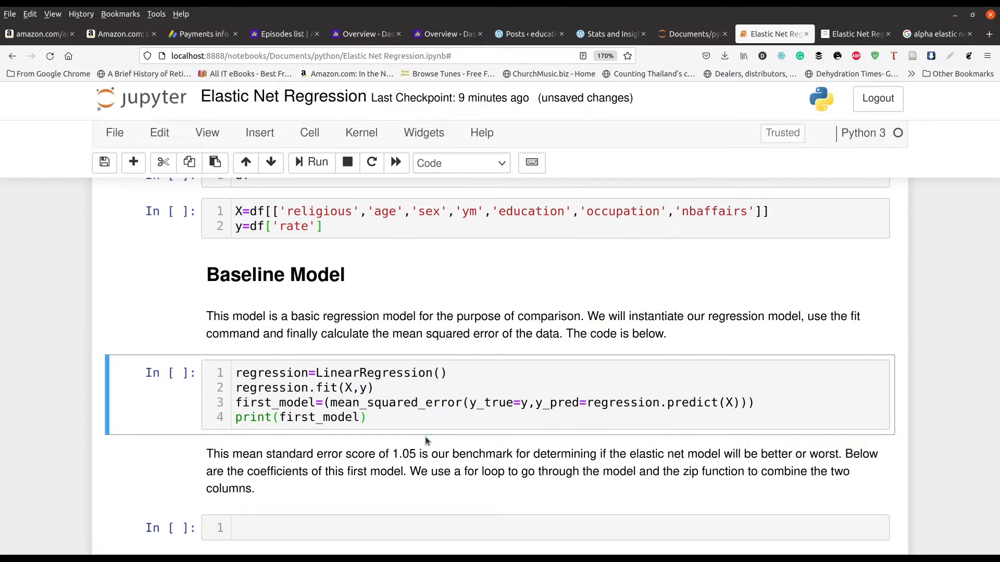
left_click(317, 162)
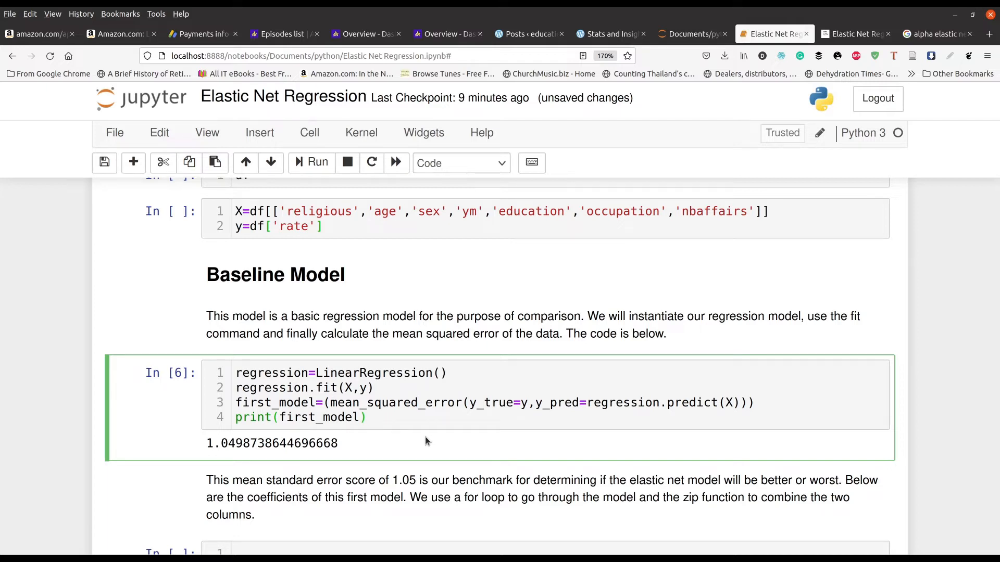
left_click(288, 417)
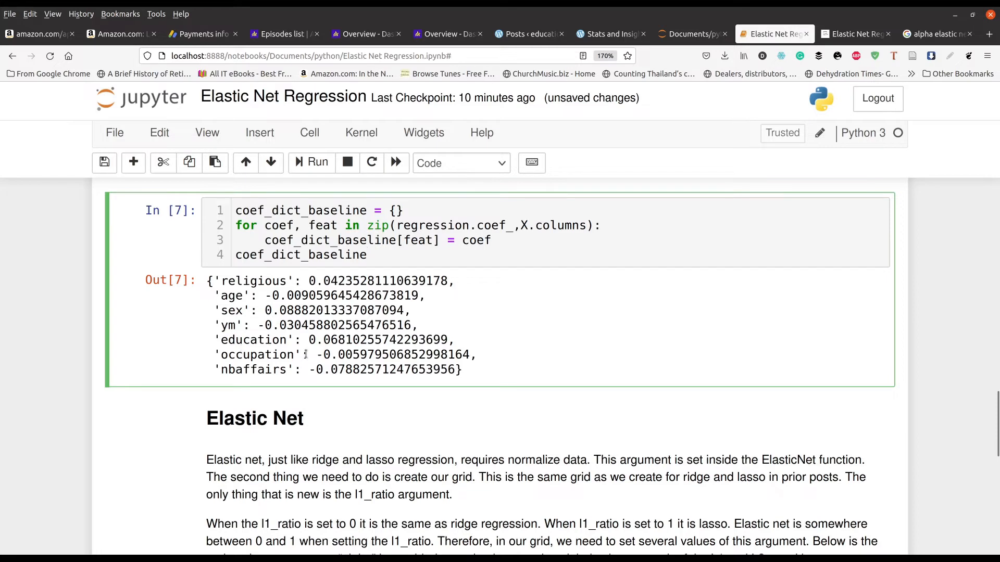
Step: Scroll down to the Elastic Net section explaining l1_ratio
scroll("down", 3)
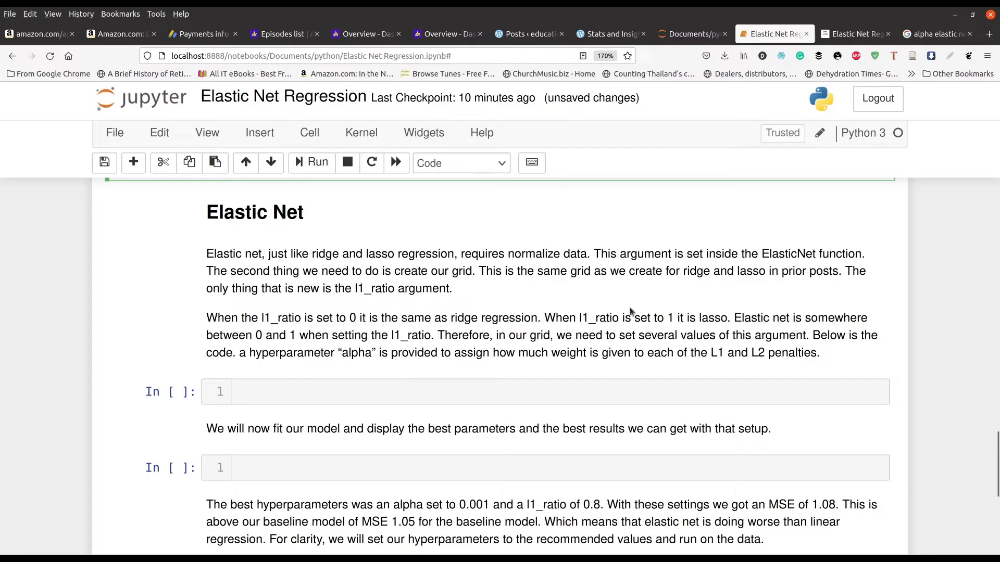
mouse_move(708, 322)
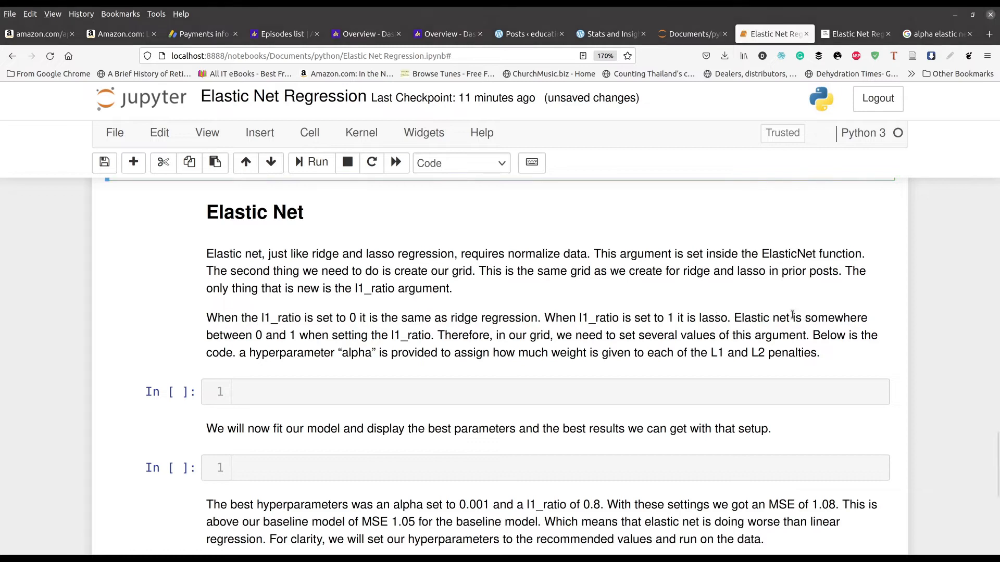
mouse_move(319, 421)
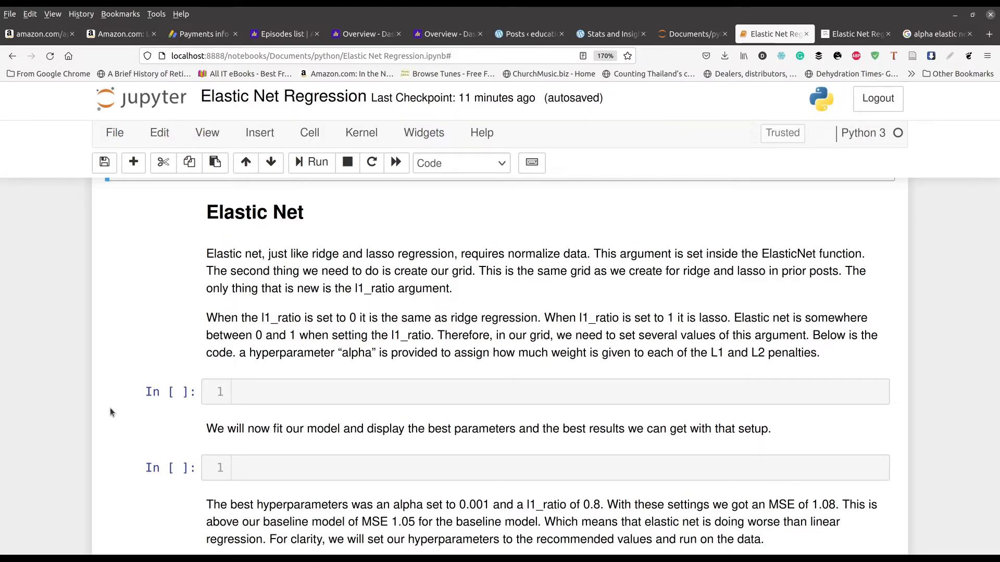
mouse_move(279, 381)
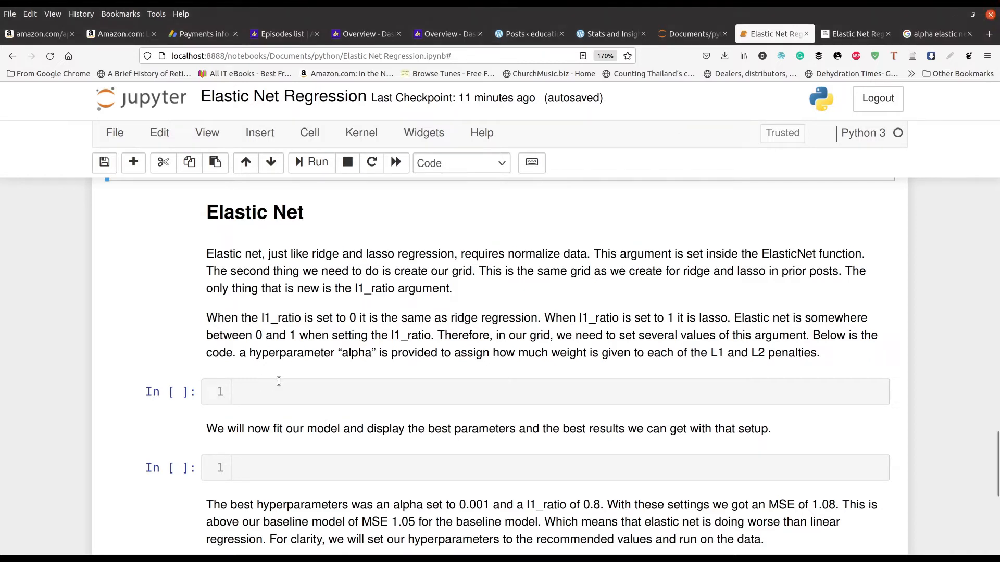
Step: Create elastic=ElasticNet(normalize=True) with a GridSearchCV over alpha and l1_ratio, and run it
type("elastic=ElasticNet(normalize=True)")
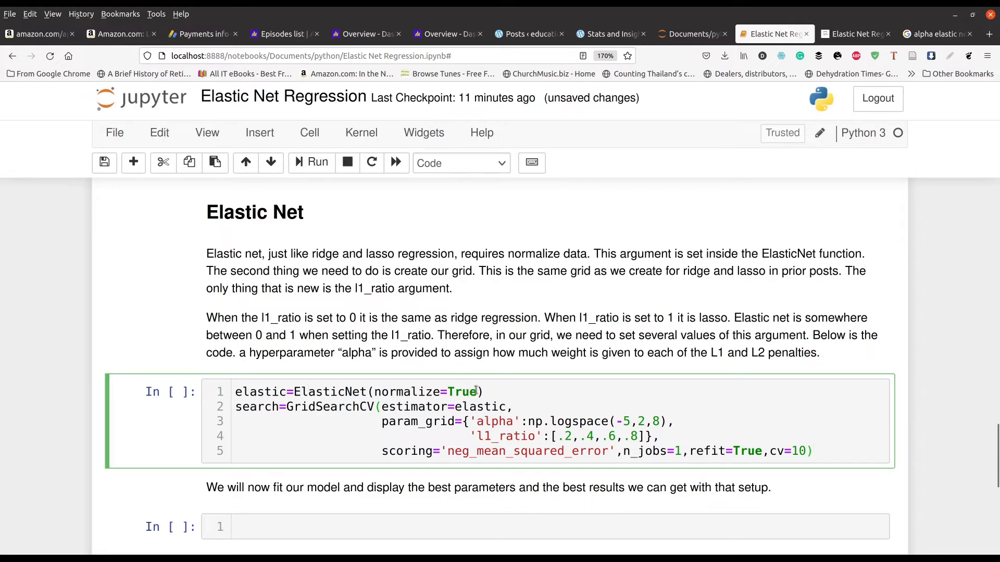
mouse_move(436, 374)
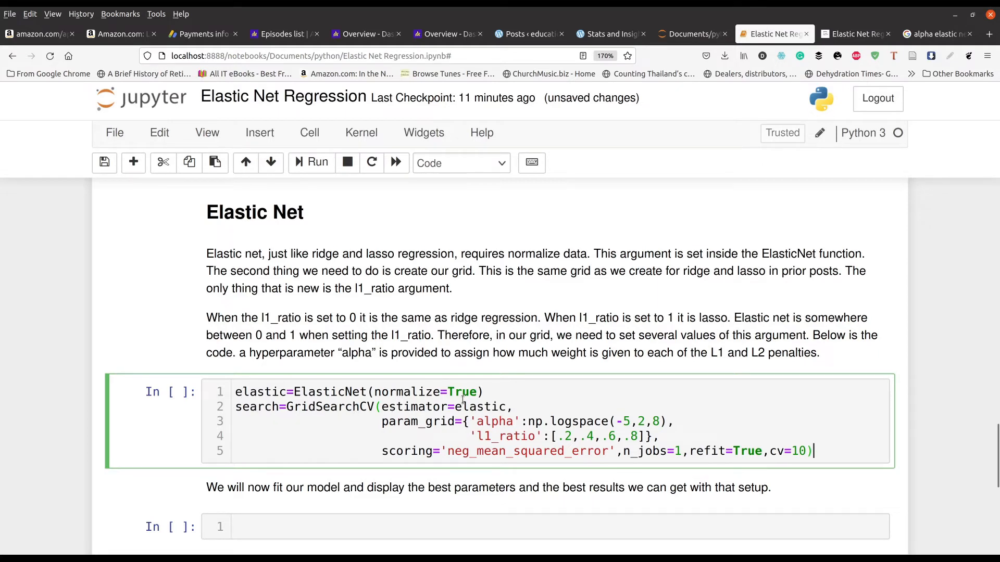
double_click(260, 392)
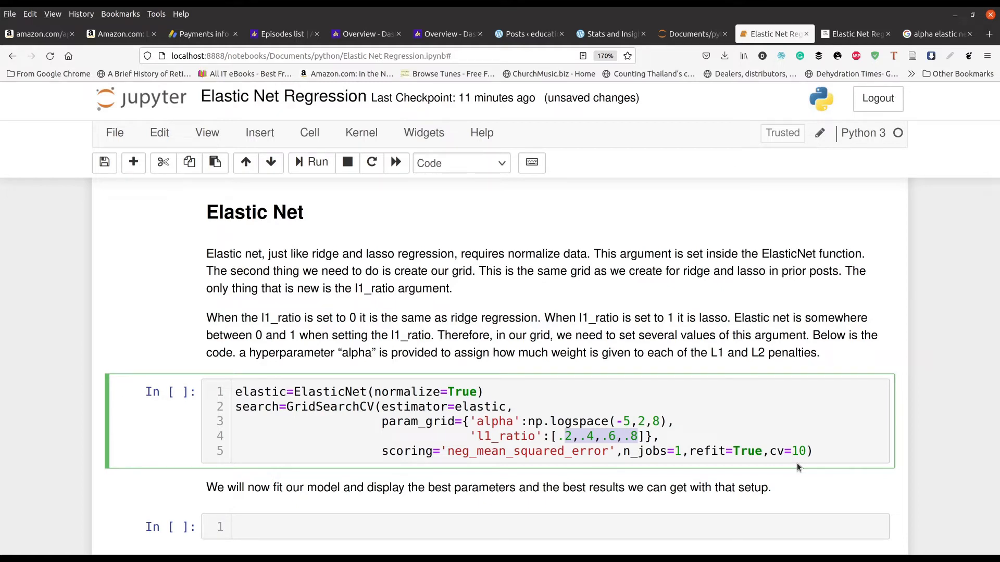
left_click(316, 162)
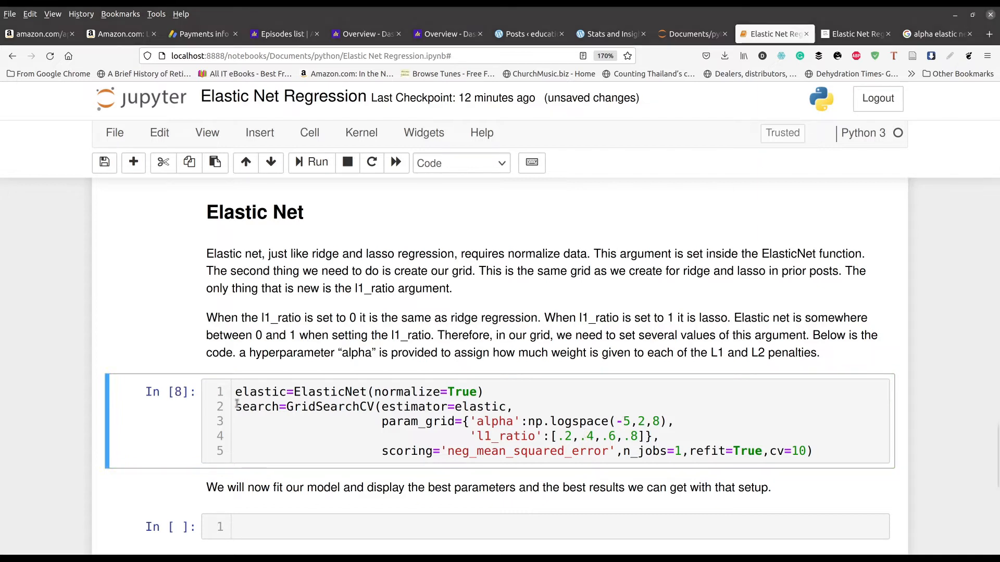
mouse_move(252, 470)
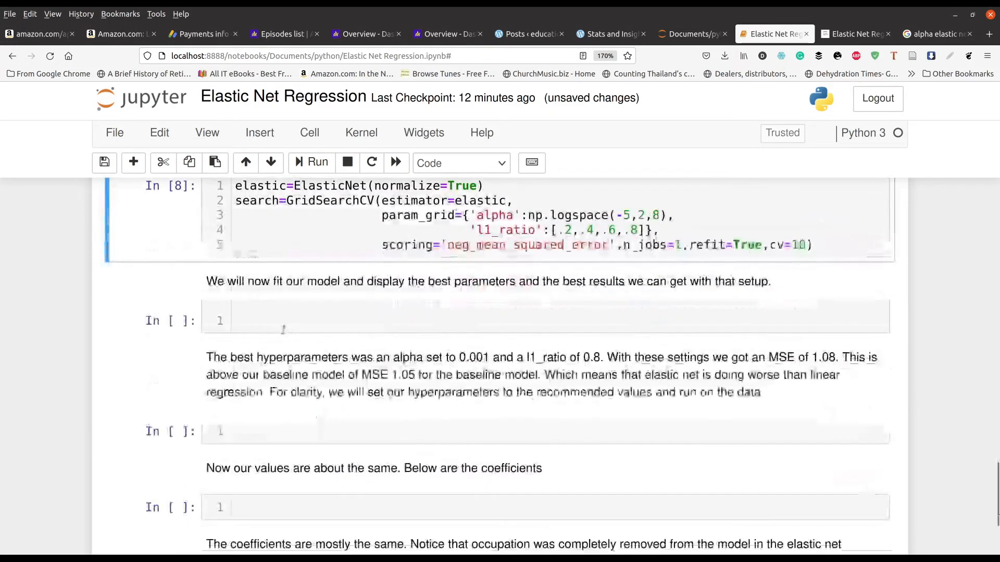
Step: Run search.fit(X,y) and print best_params_ (alpha 0.001, l1_ratio 0.8) and best_score_ near 1.08
type("search.fit(X,y)")
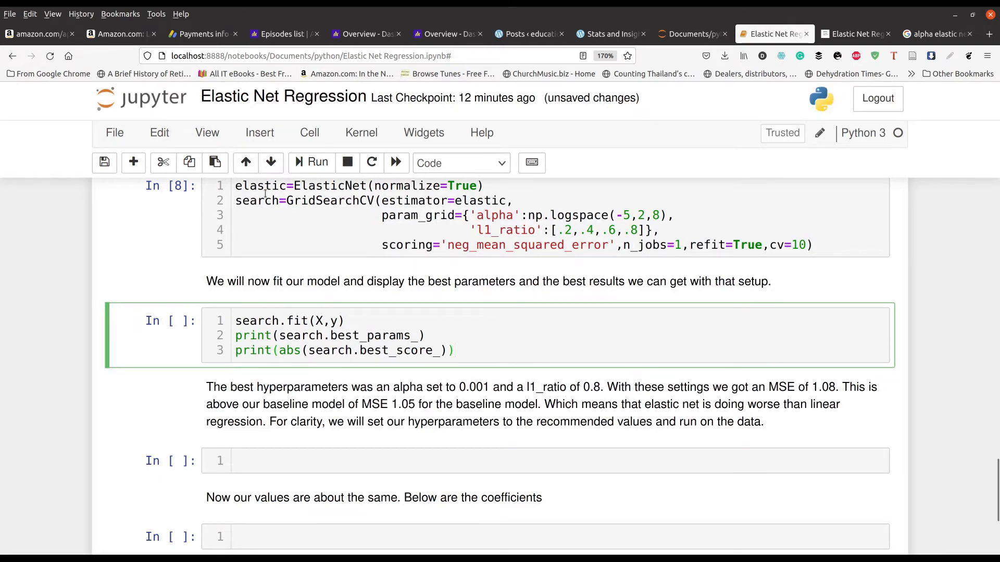
double_click(256, 200)
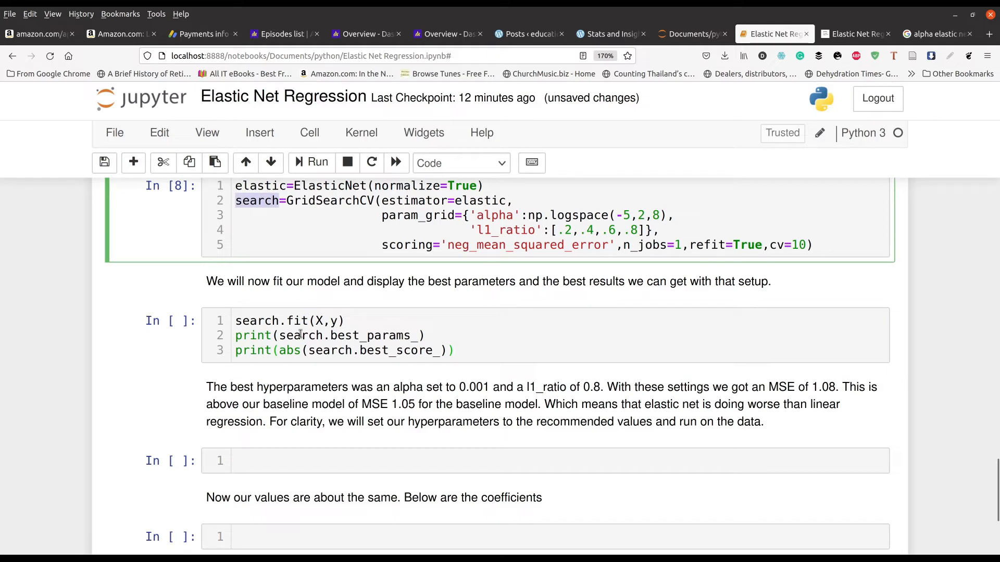
left_click(316, 320)
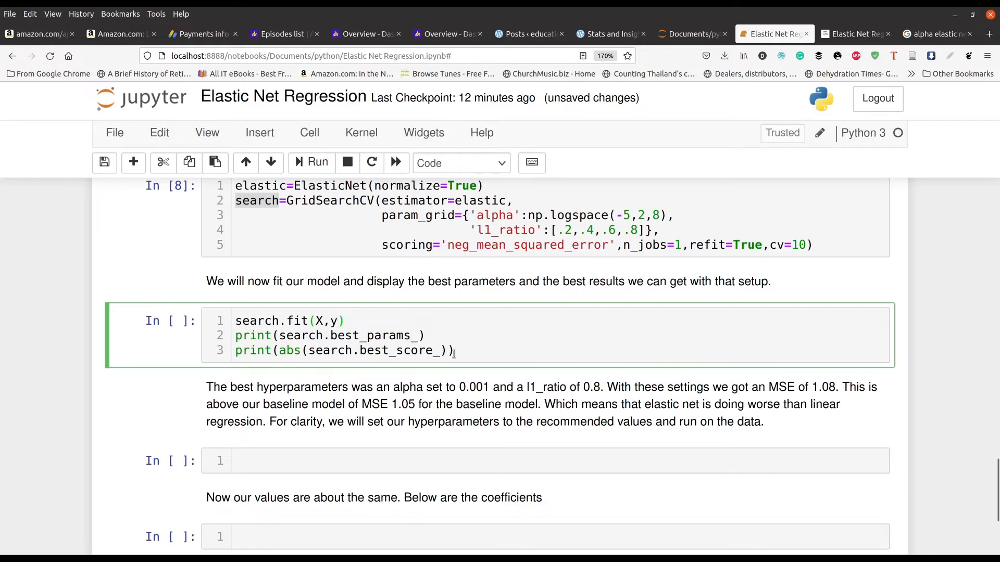
left_click(341, 320)
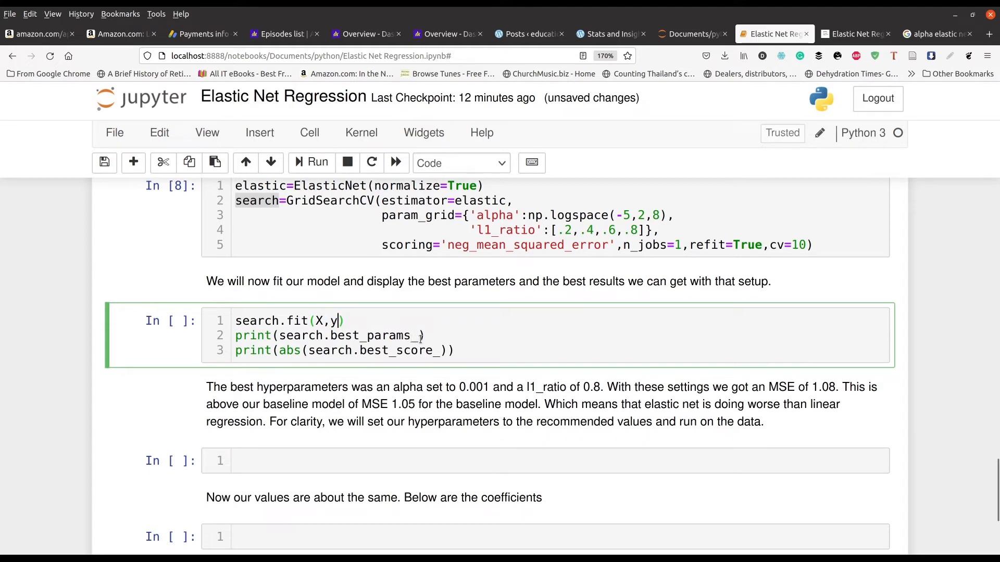
triple_click(324, 335)
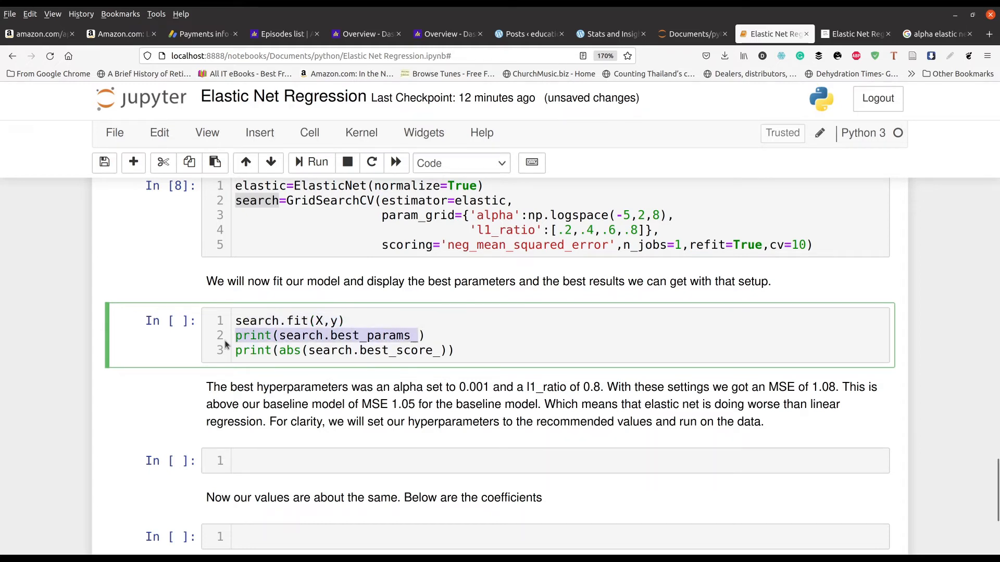
left_click_drag(234, 335, 453, 350)
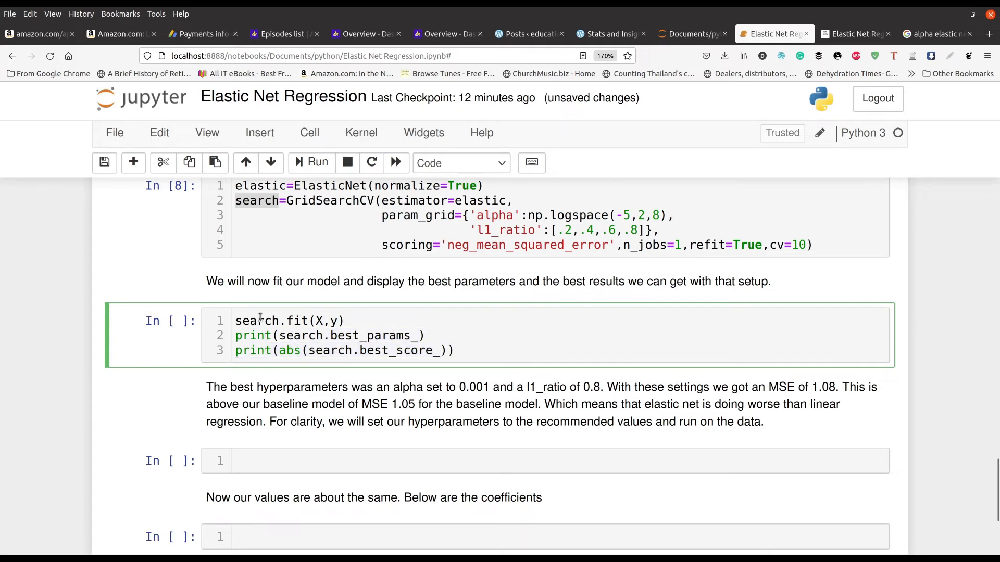
left_click(317, 163)
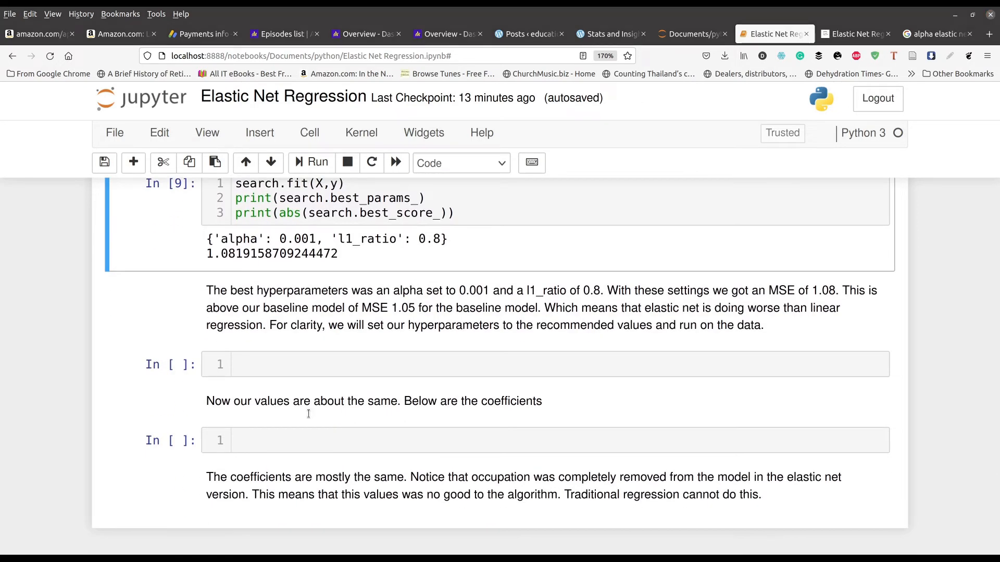
mouse_move(205, 417)
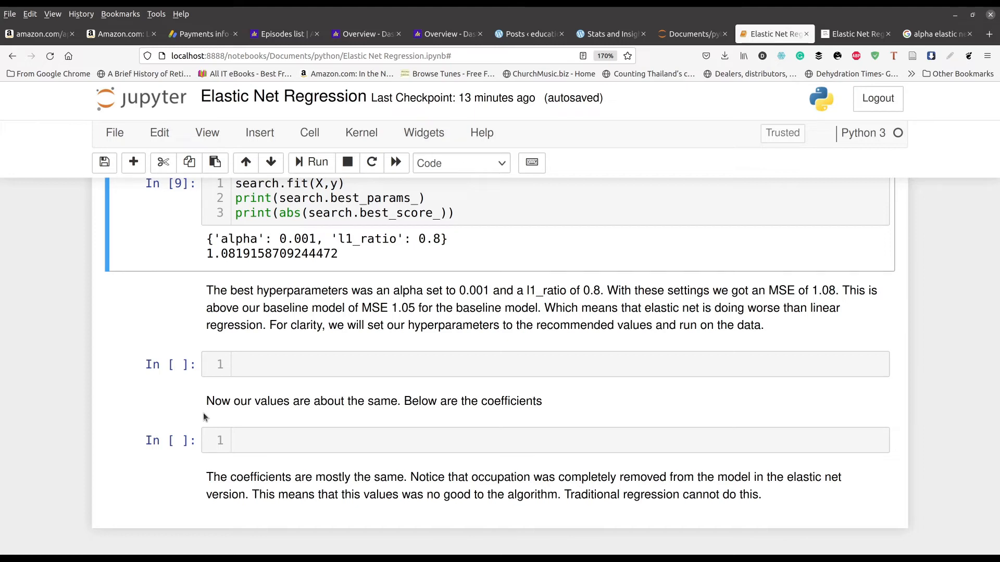
mouse_move(112, 382)
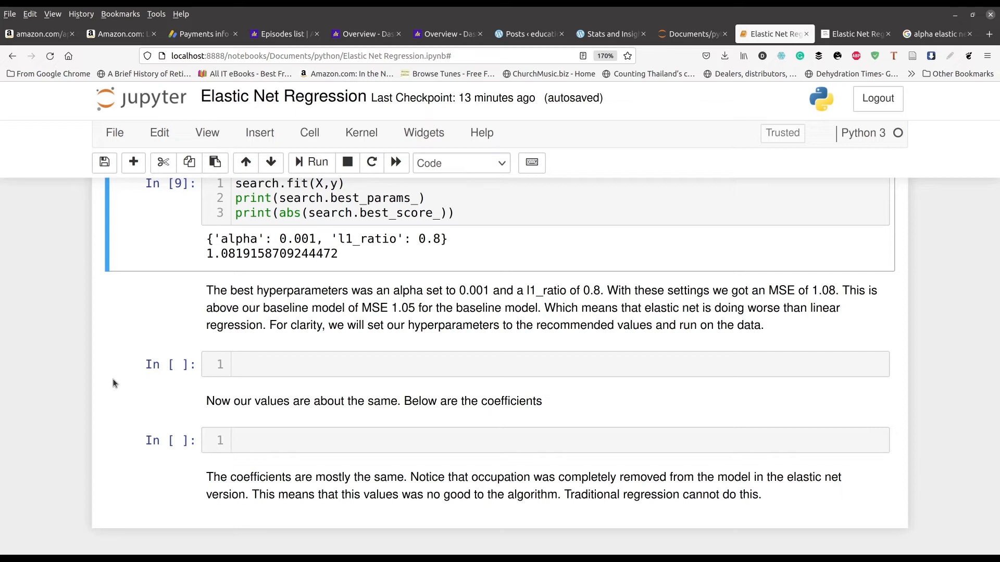
mouse_move(212, 337)
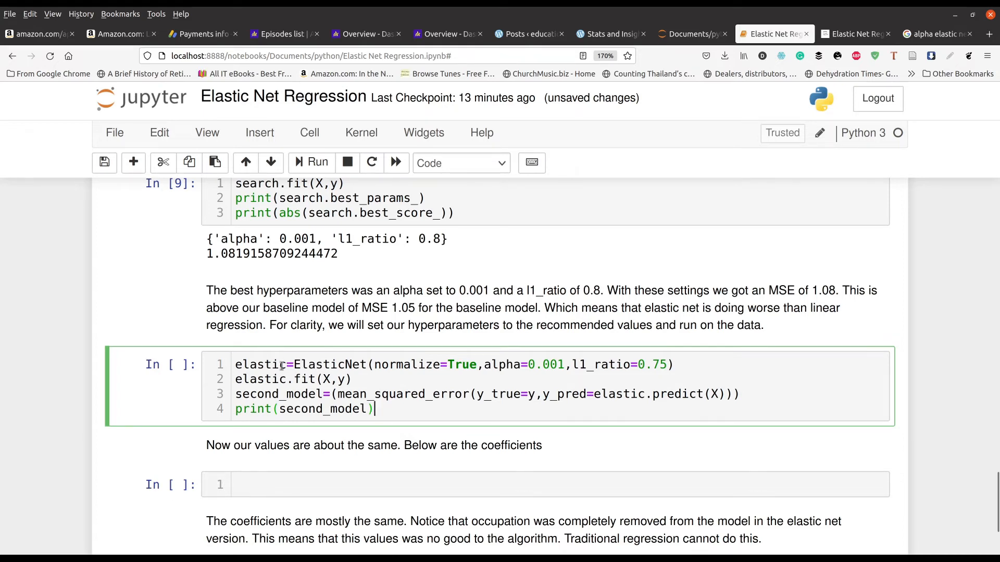
Step: Refit ElasticNet with alpha 0.001 and l1_ratio 0.75, giving an MSE of about 1.057
double_click(259, 364)
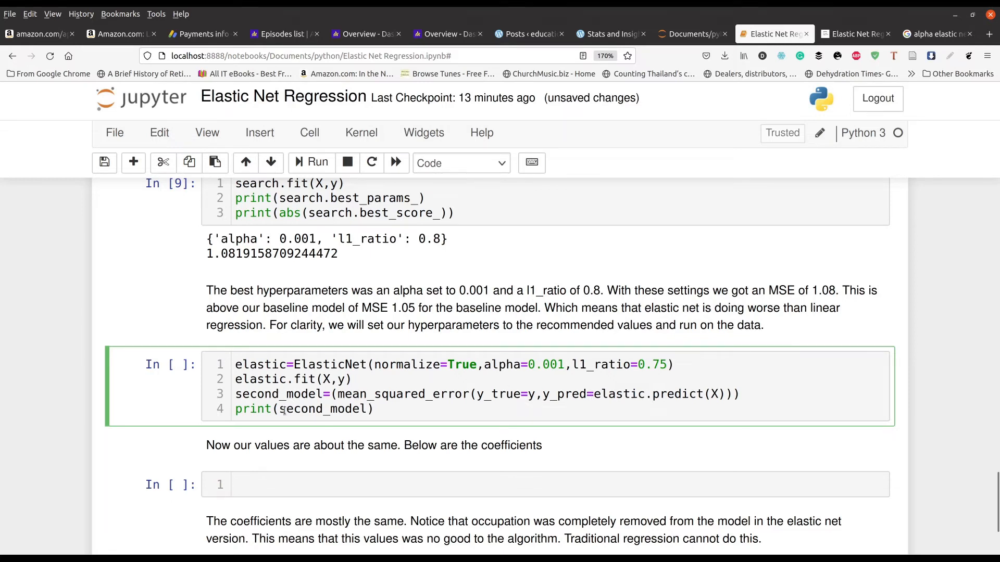
left_click(311, 162)
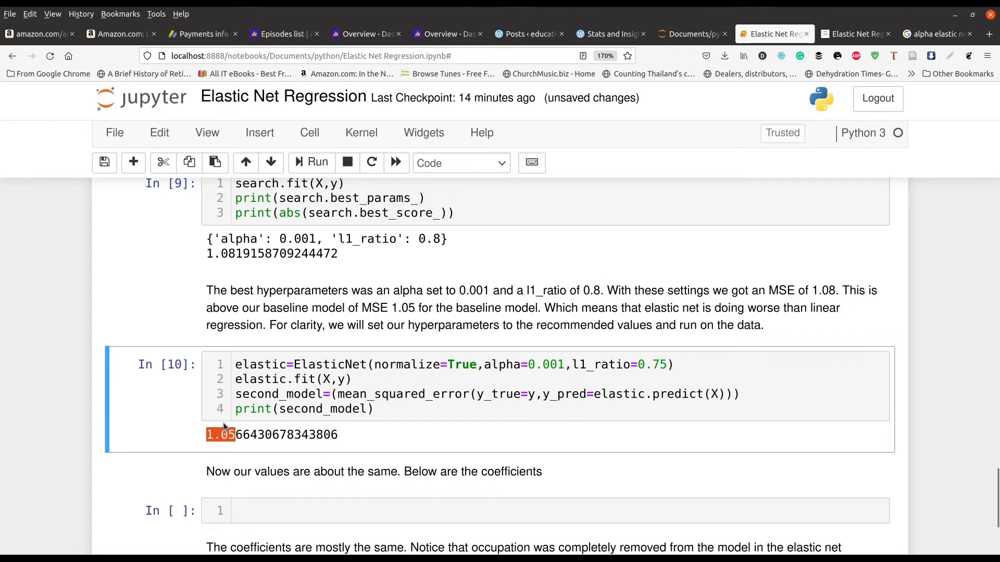
mouse_move(240, 427)
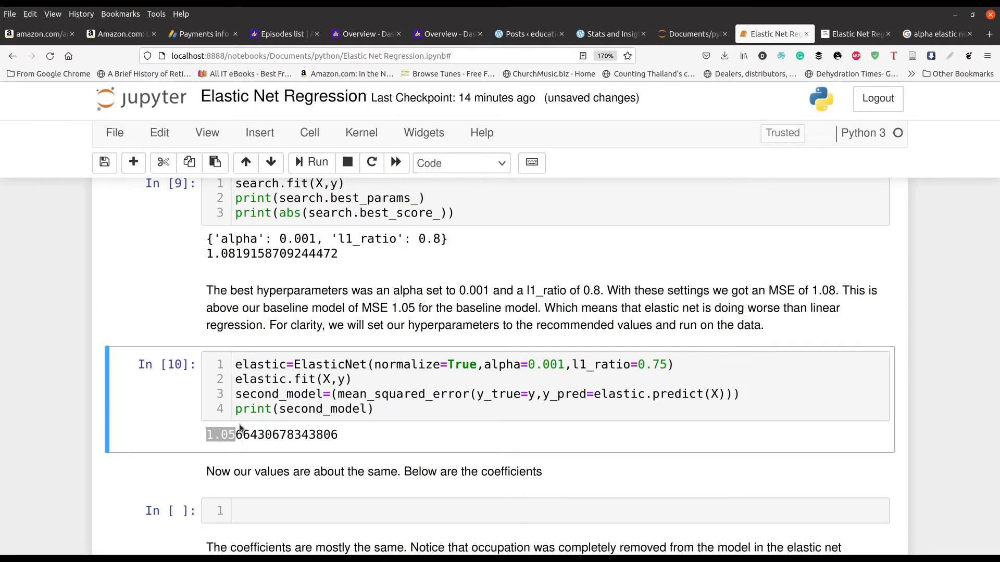
mouse_move(198, 499)
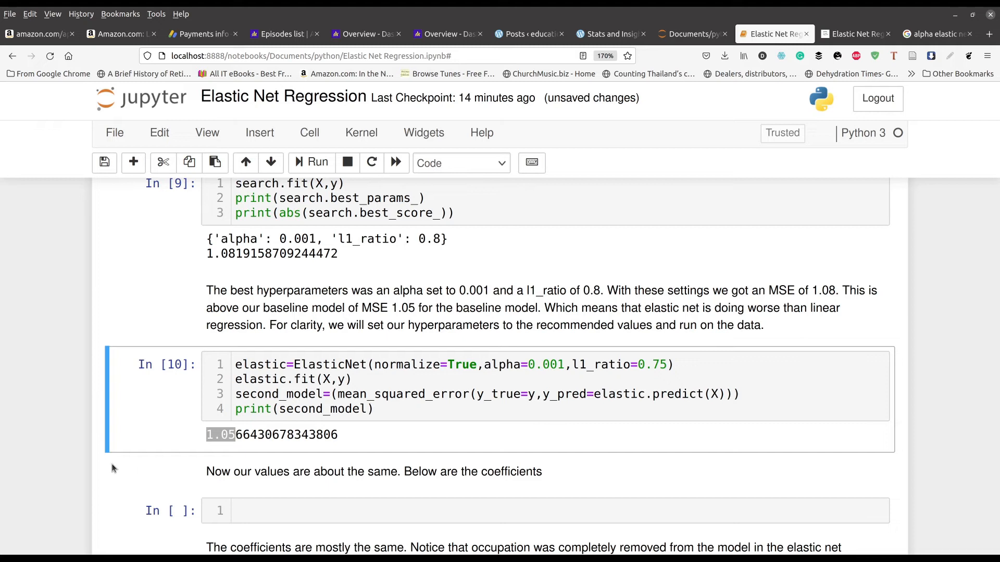
double_click(220, 435)
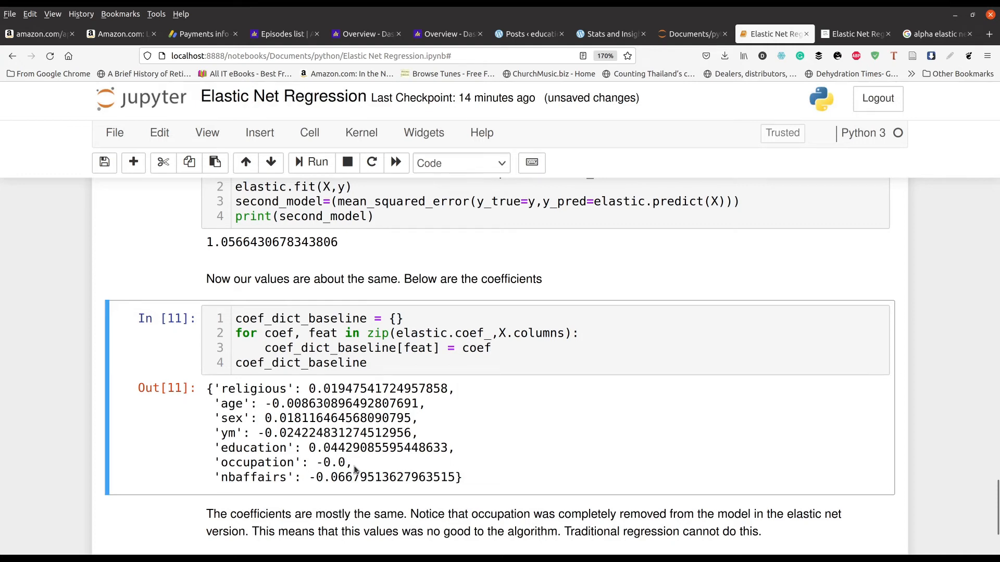
Step: Compare elastic net coefficients with baseline ones, highlighting occupation at -0.0, religious and sex
double_click(282, 462)
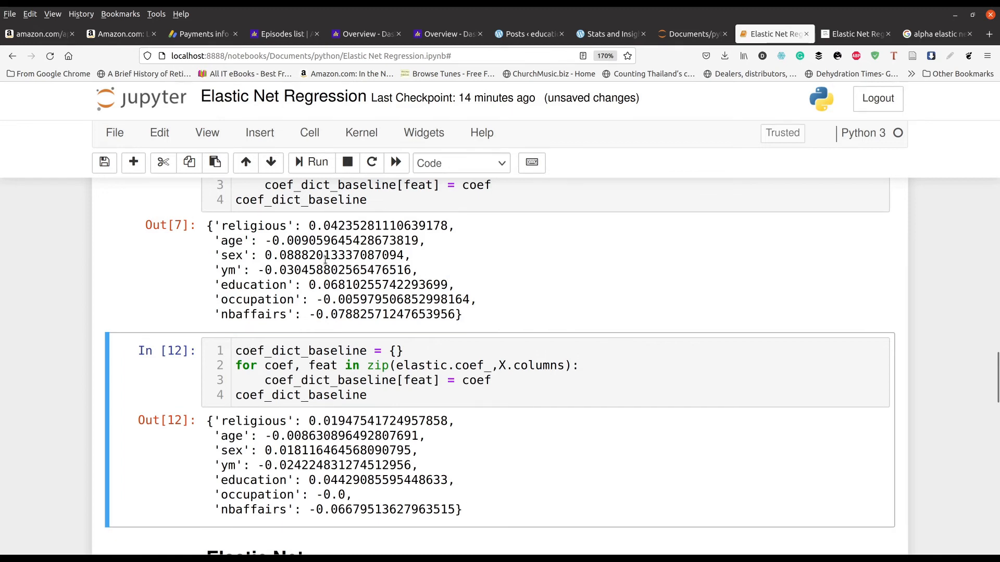
mouse_move(308, 225)
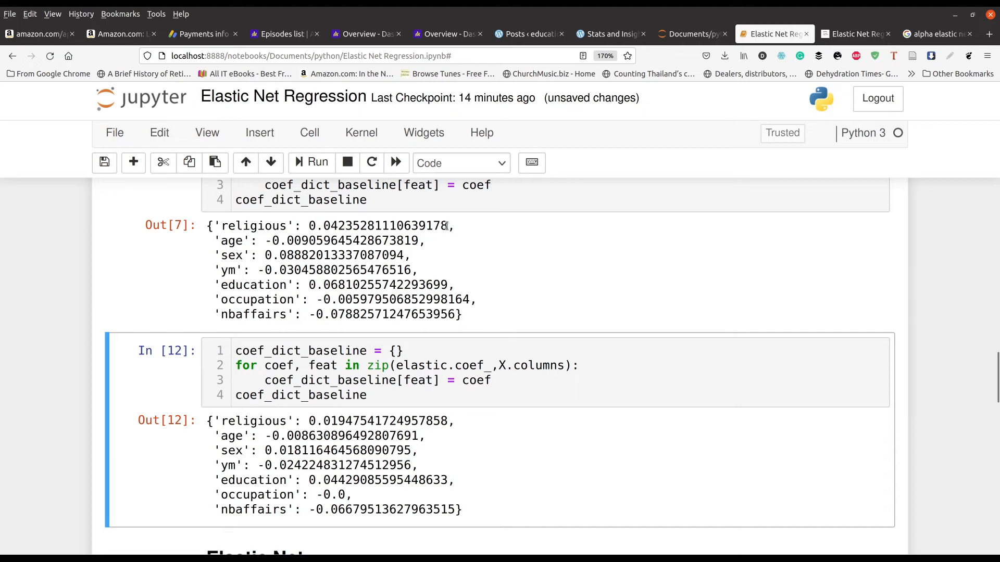
double_click(377, 225)
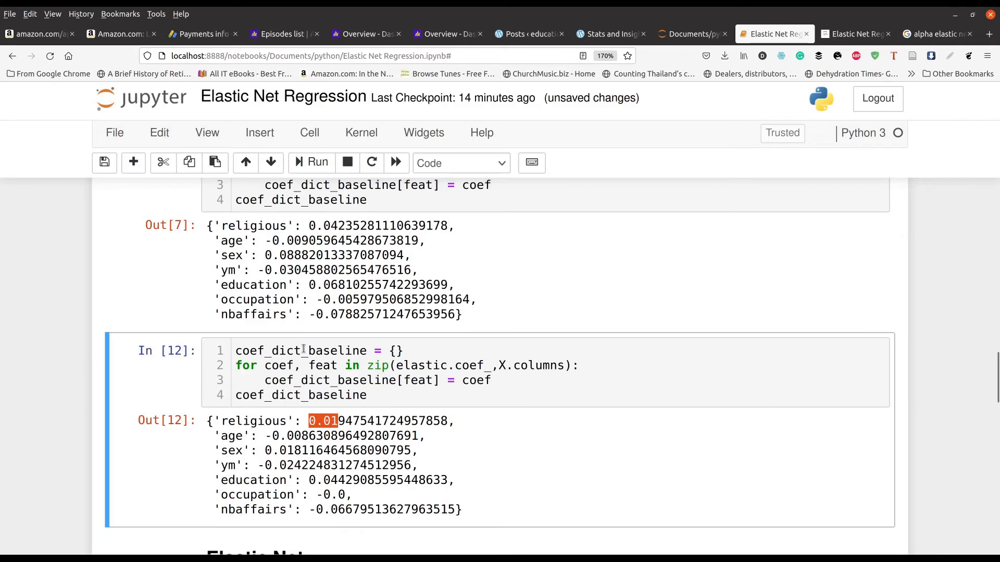
mouse_move(261, 423)
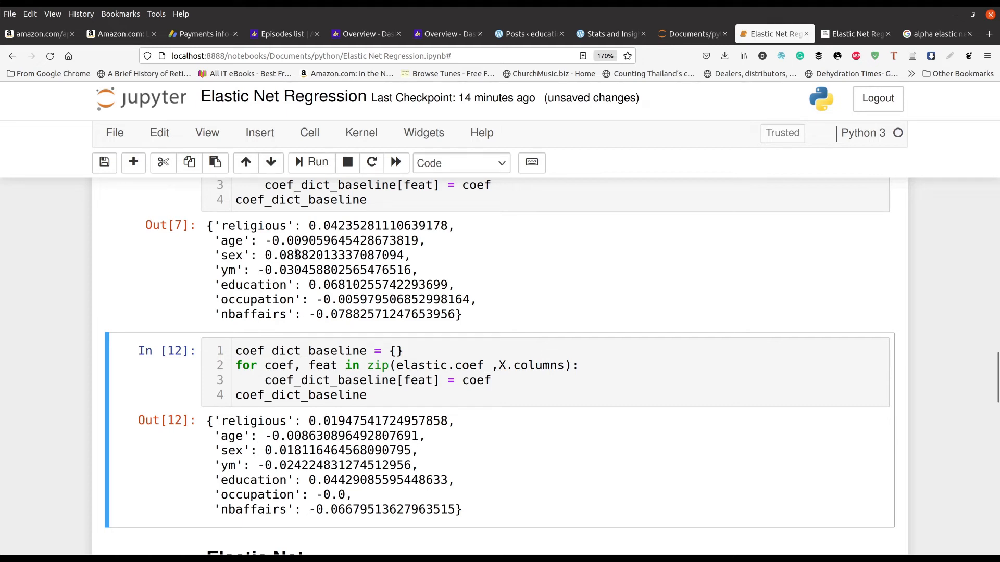
double_click(242, 255)
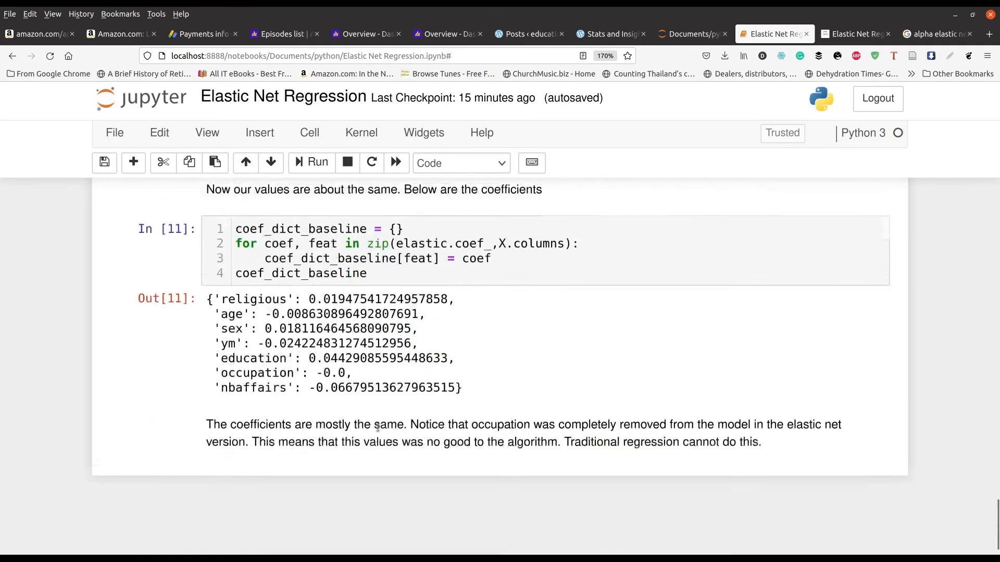
scroll("down", 3)
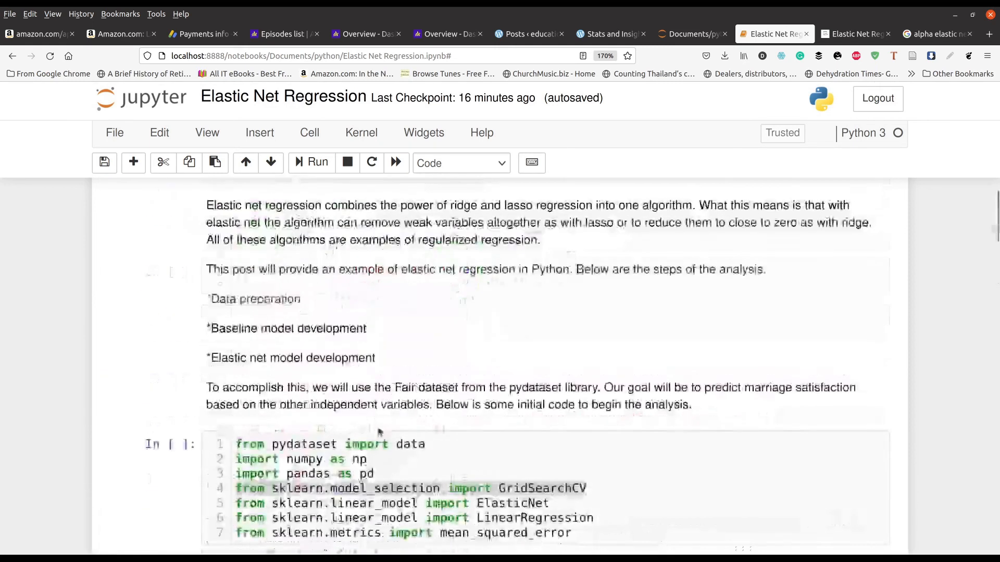
scroll("down", 3)
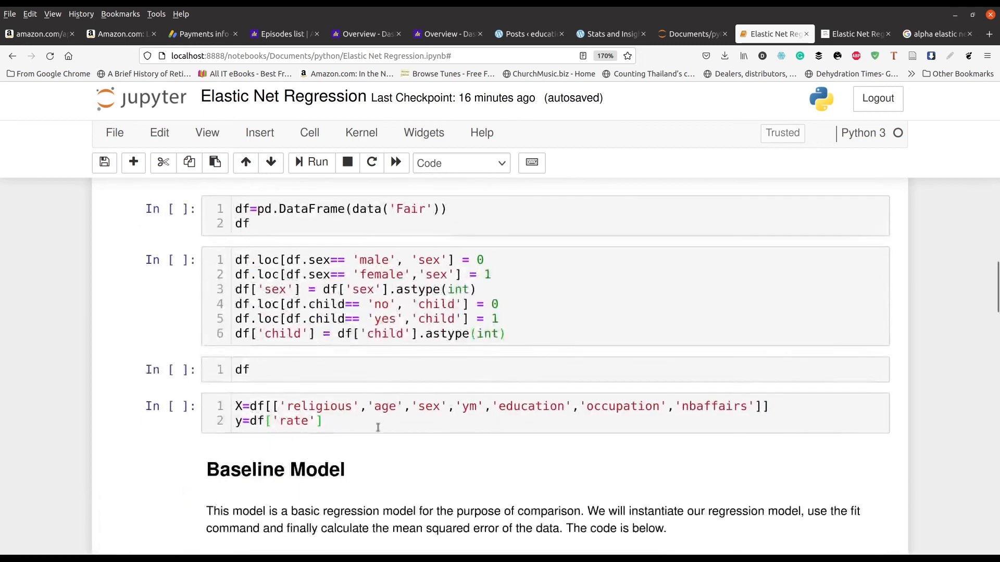
scroll("down", 3)
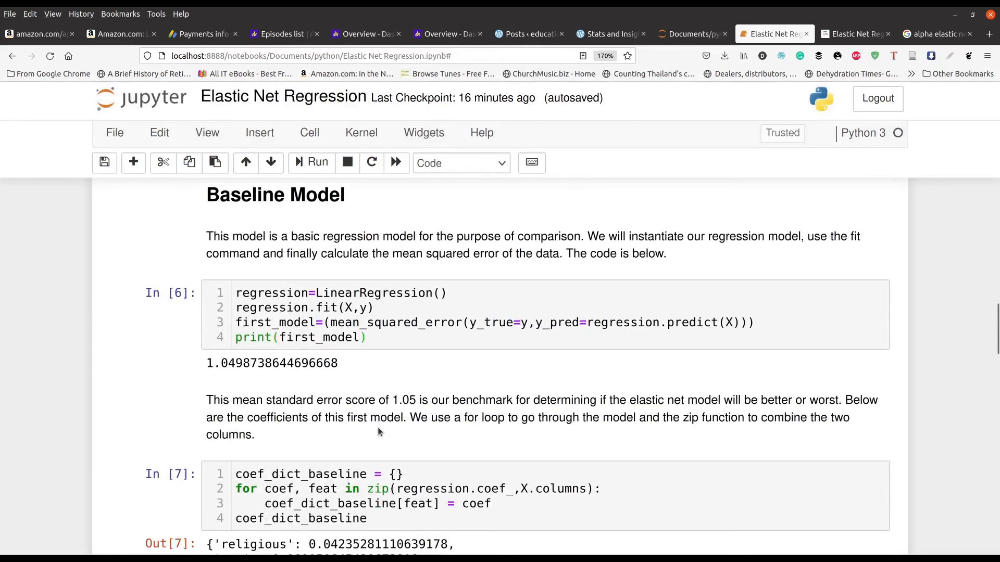
mouse_move(234, 363)
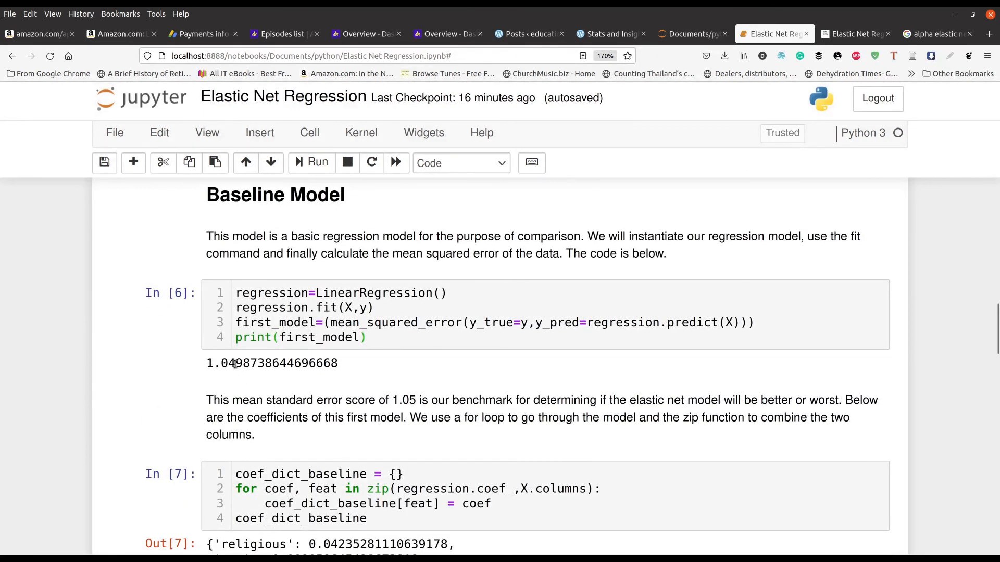
double_click(223, 363)
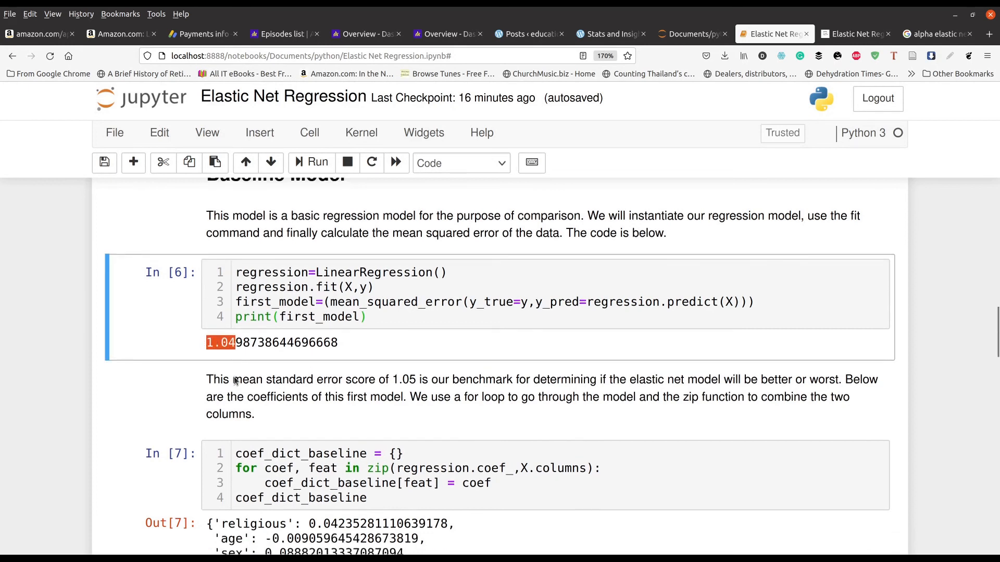
scroll("down", 3)
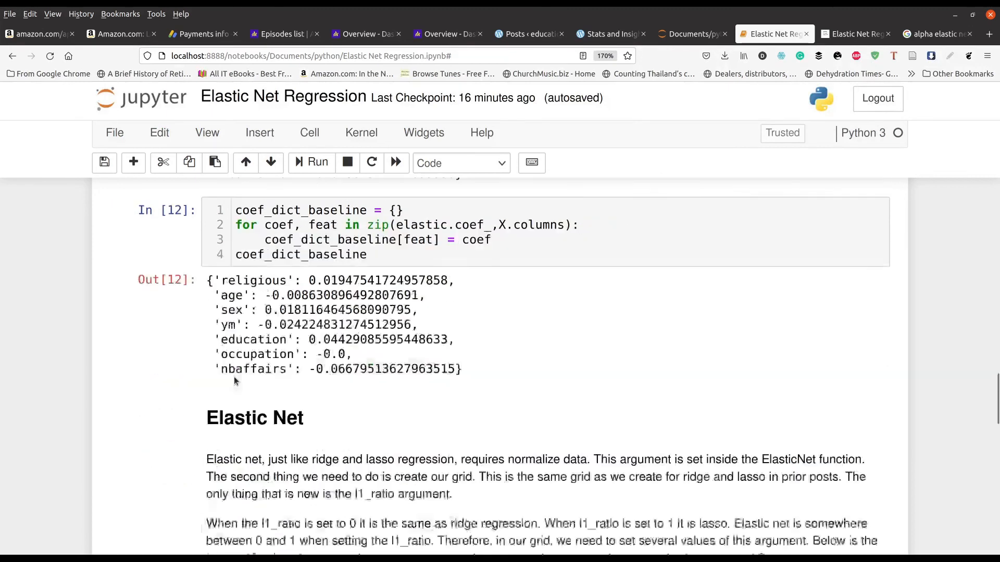
scroll("down", 3)
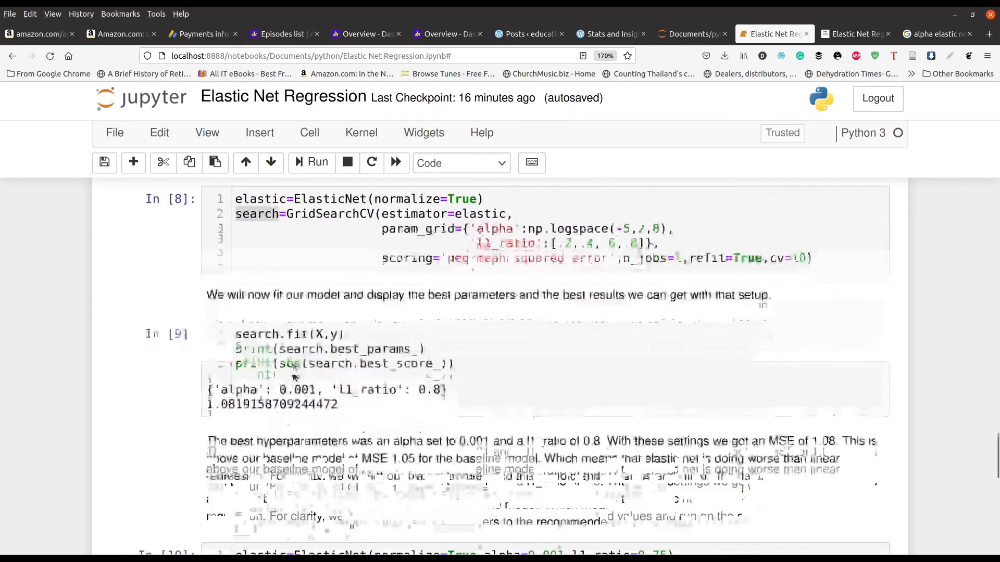
scroll("down", 3)
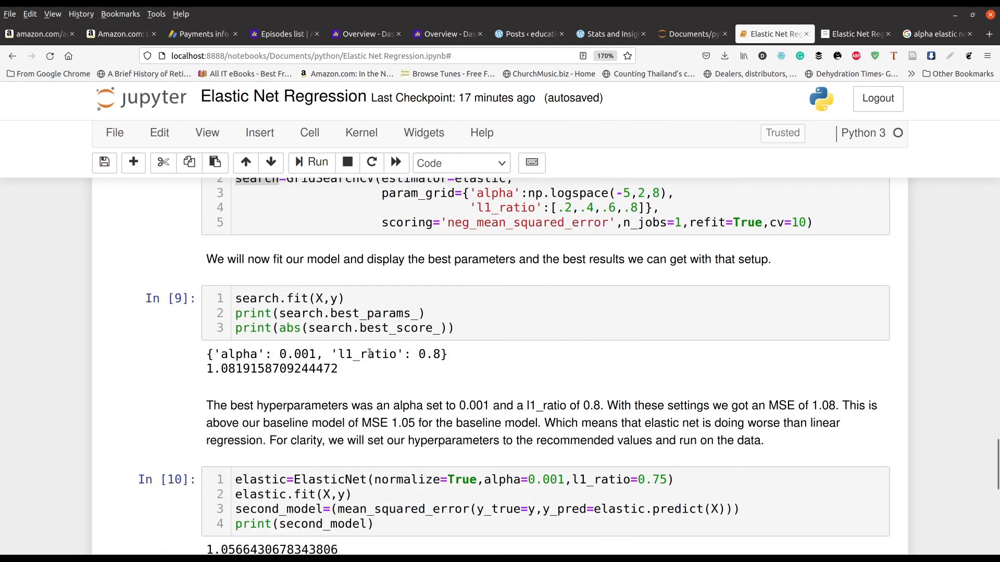
mouse_move(453, 370)
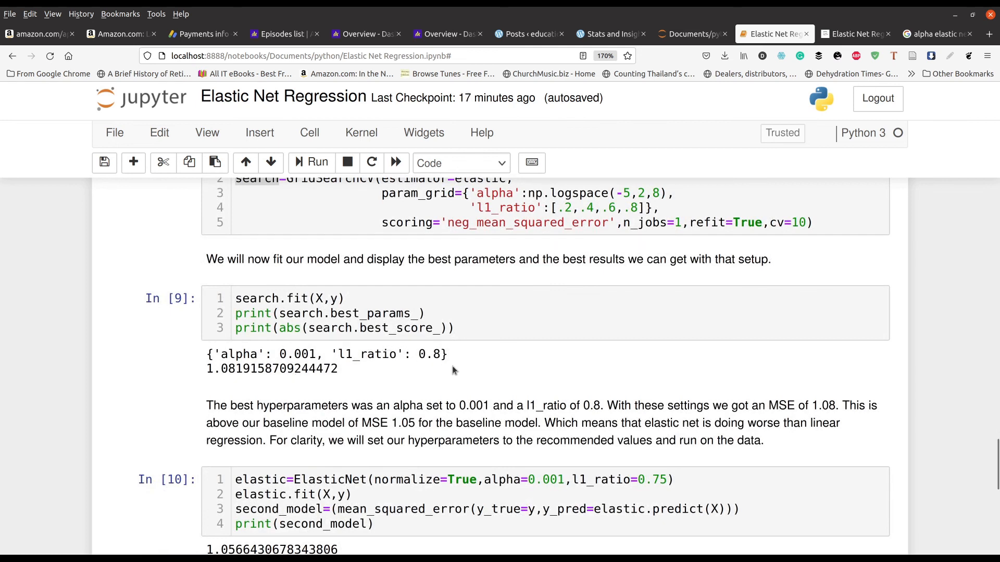
scroll("down", 3)
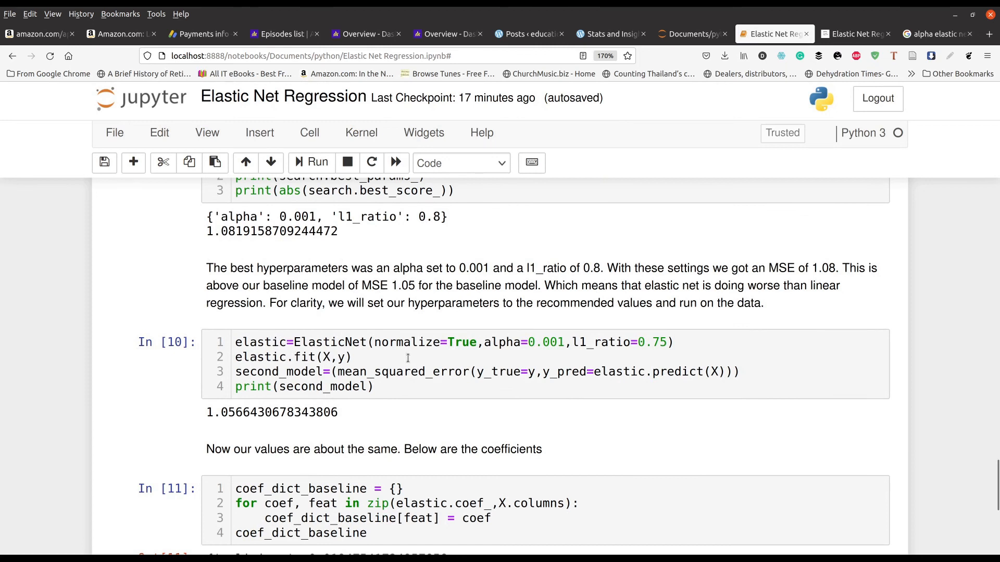
mouse_move(213, 415)
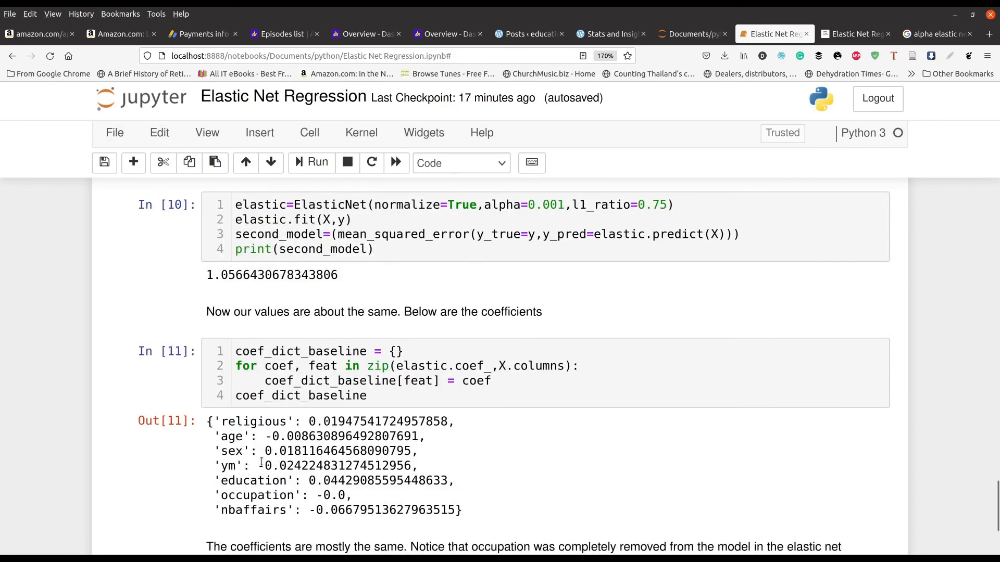
double_click(306, 496)
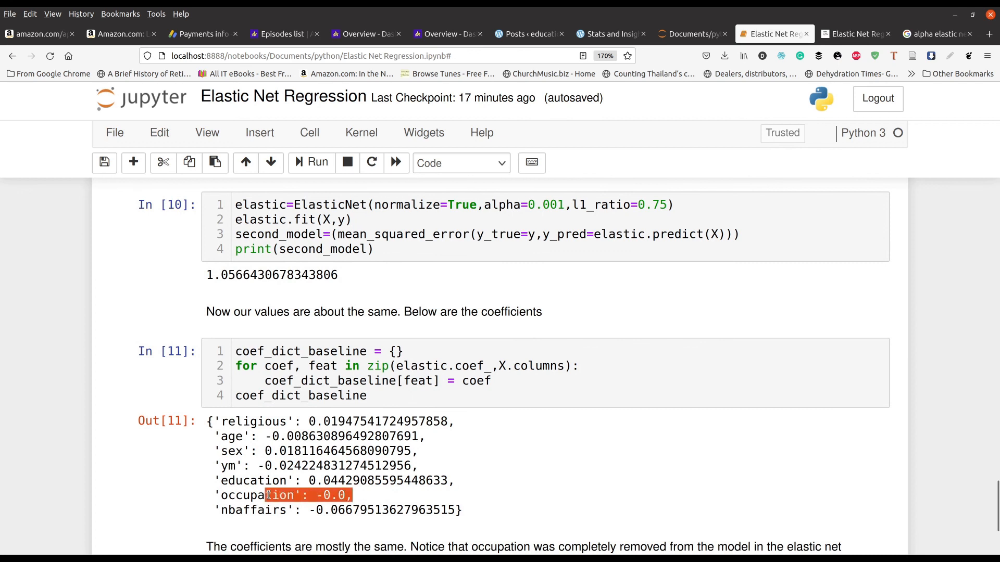
left_click_drag(268, 495, 207, 421)
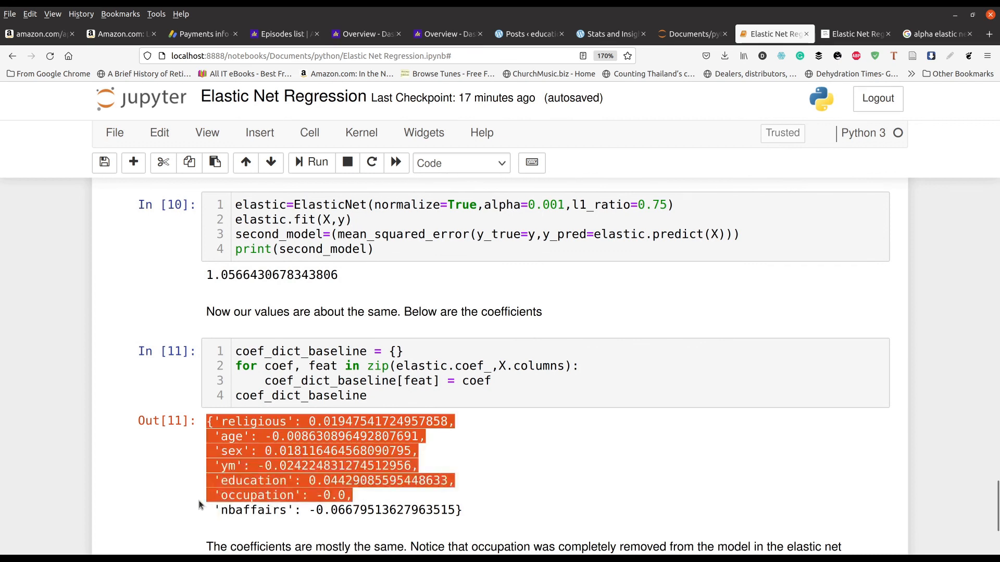